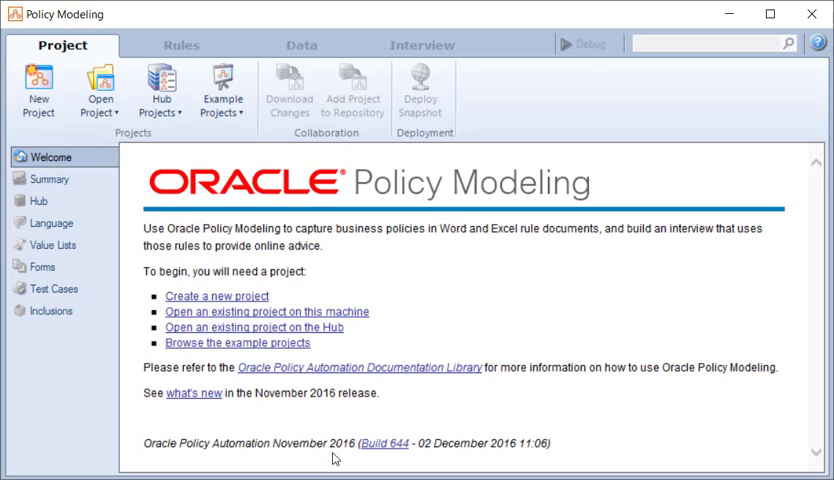
{"action": "mouse_move", "coordinate": [66, 137]}
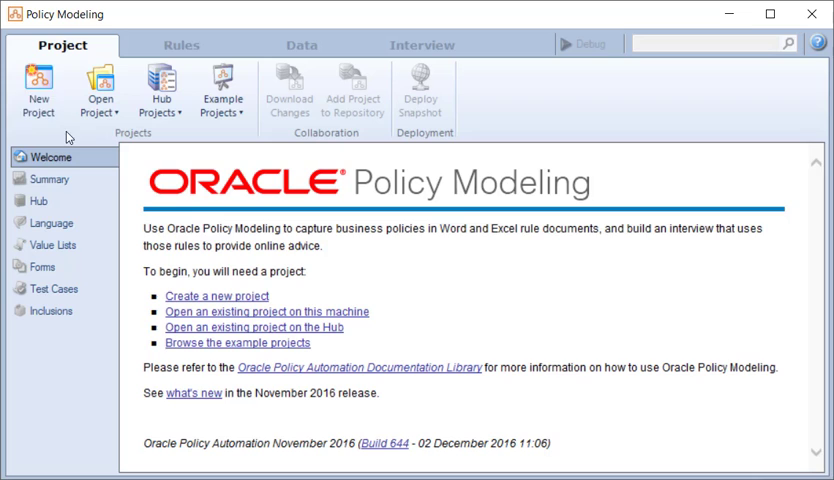
- Start a new project and enter the name 'First OPA Project'
{"action": "left_click", "coordinate": [38, 95]}
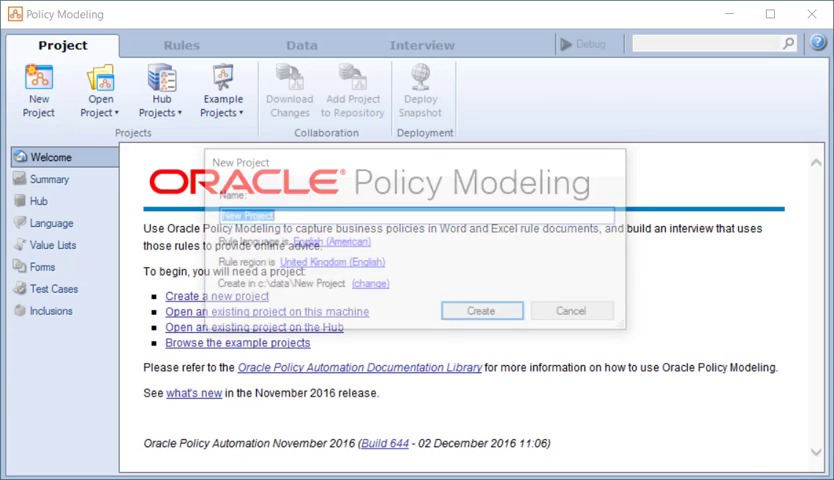
{"action": "type", "text": "F"}
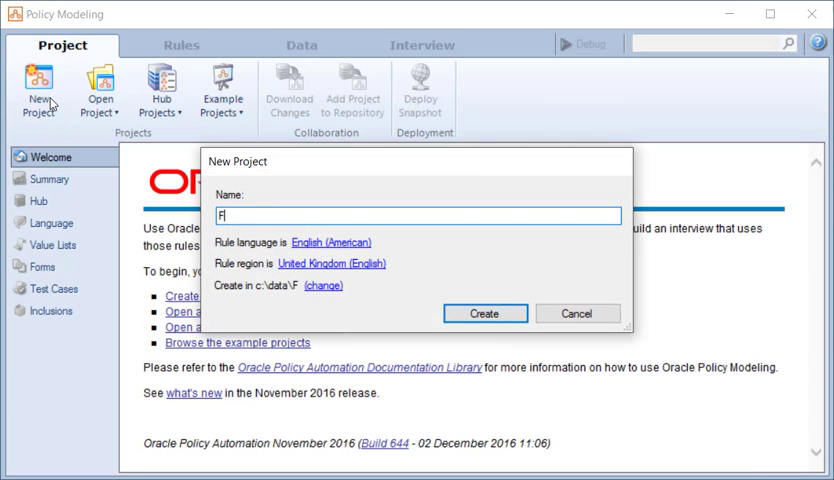
{"action": "type", "text": "irst OPA P"}
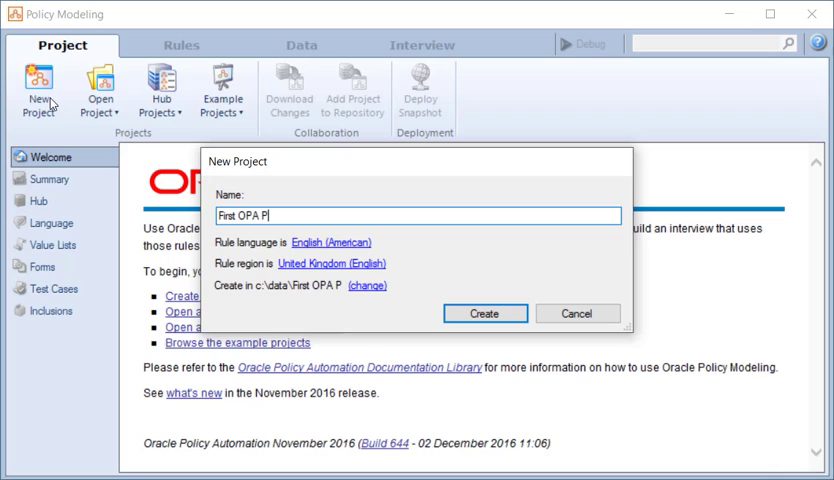
{"action": "type", "text": "roject"}
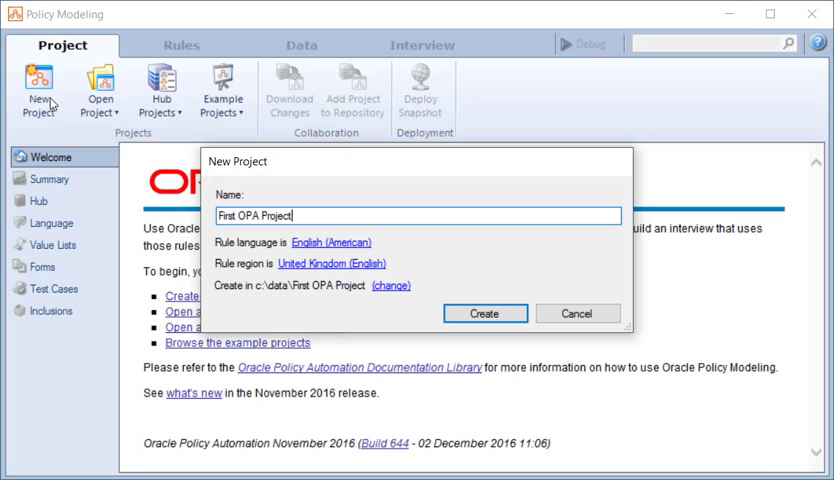
{"action": "mouse_move", "coordinate": [263, 298]}
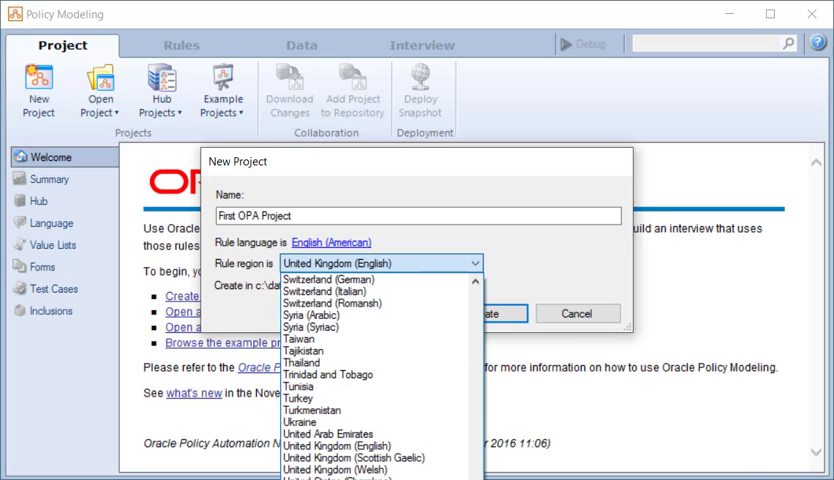
{"action": "mouse_move", "coordinate": [355, 457]}
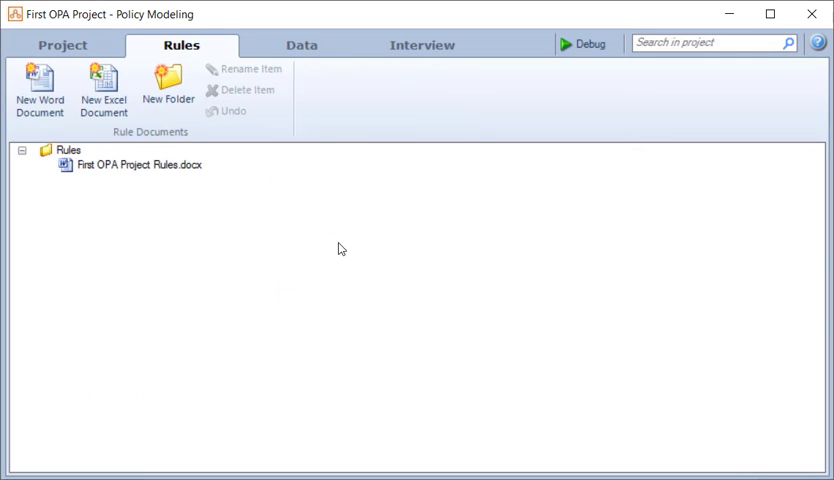
{"action": "mouse_move", "coordinate": [197, 184]}
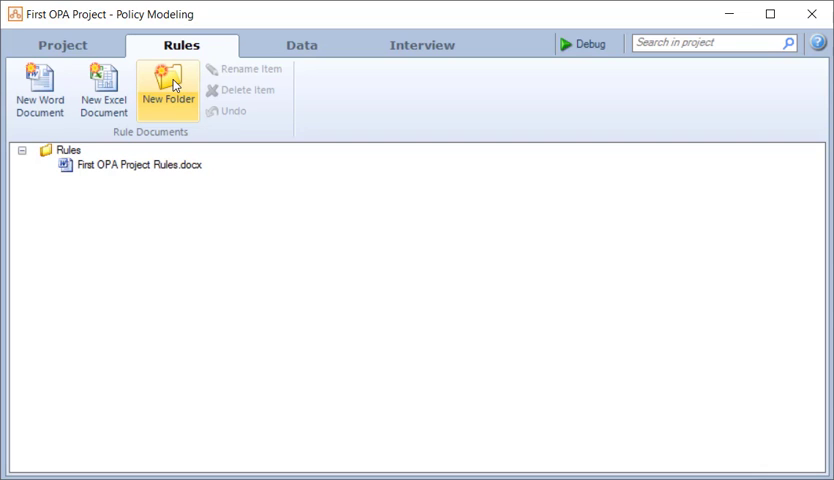
{"action": "left_click", "coordinate": [137, 165]}
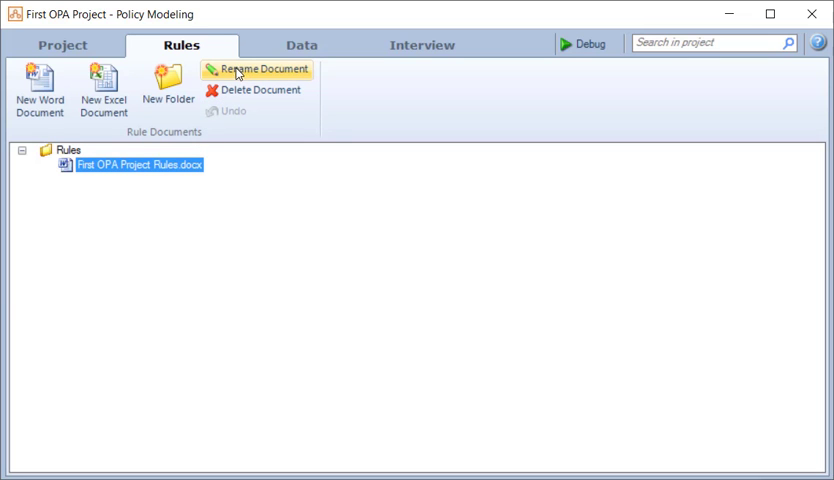
- Review the new project's summary on the Project tab
{"action": "left_click", "coordinate": [62, 44]}
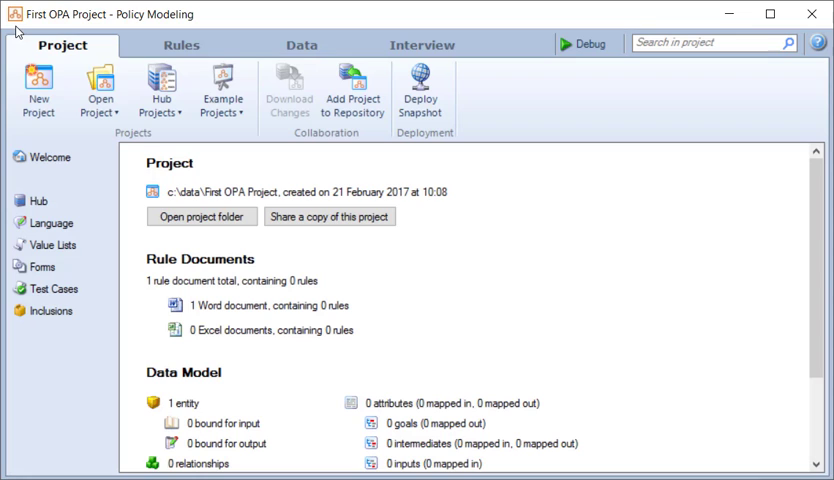
{"action": "scroll", "scroll_direction": "down", "scroll_amount": 3}
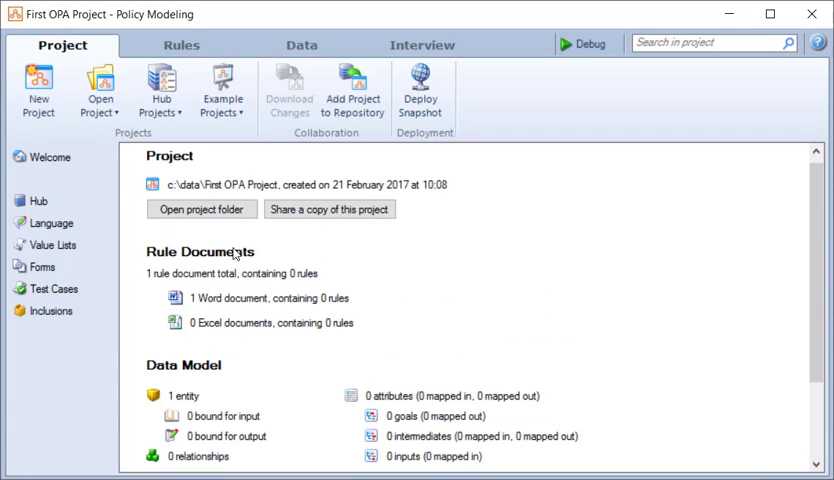
{"action": "mouse_move", "coordinate": [208, 368]}
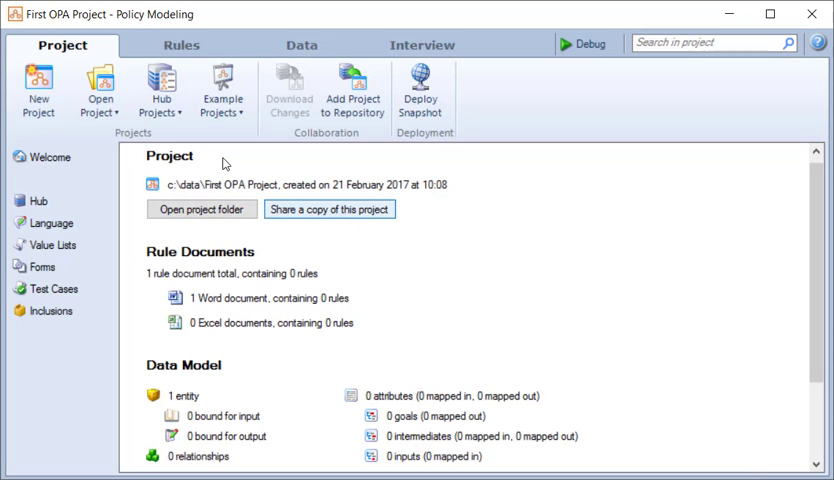
{"action": "left_click", "coordinate": [329, 208]}
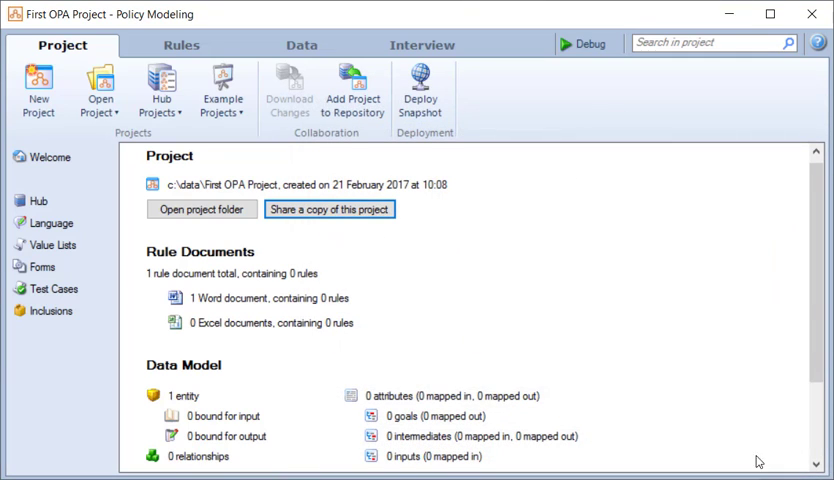
- Open First OPA Project Rules.docx from the Rules list in Word
{"action": "left_click", "coordinate": [181, 44]}
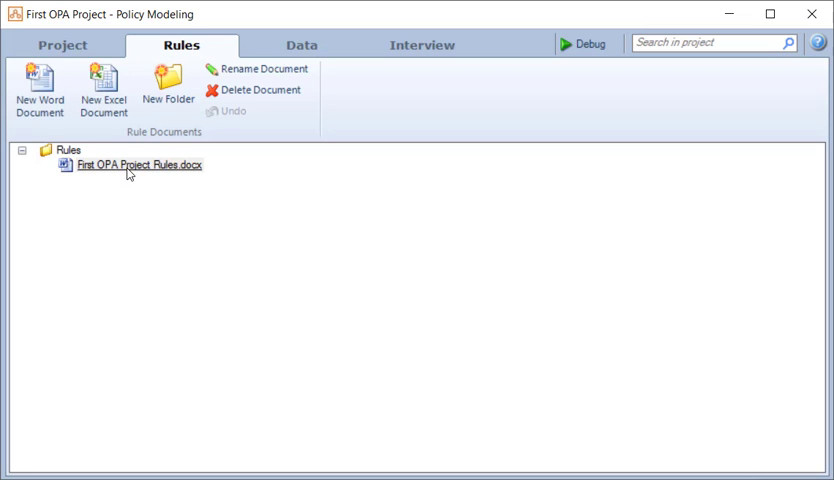
{"action": "left_click", "coordinate": [139, 165]}
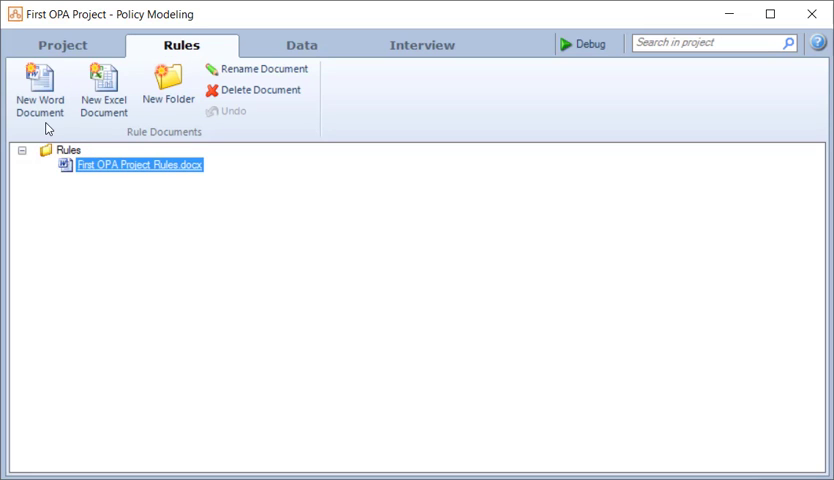
{"action": "double_click", "coordinate": [139, 164]}
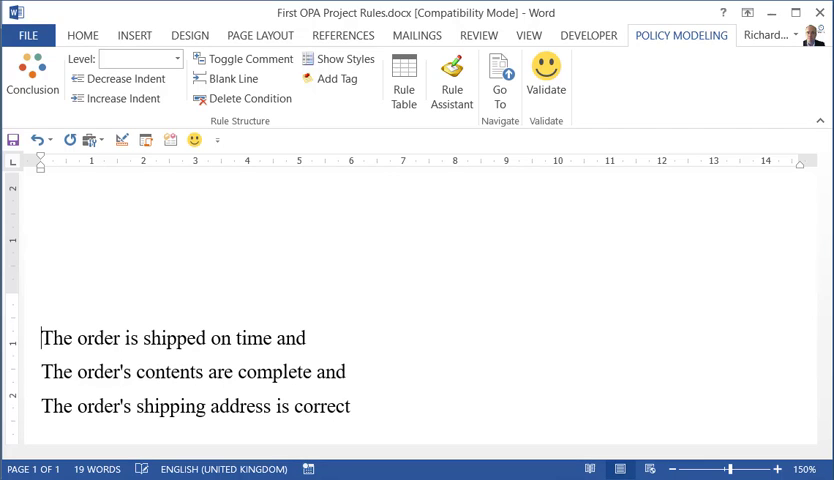
- Write 'The customer is satisfied if' and indent the order conditions beneath it
{"action": "type", "text": "The customer"}
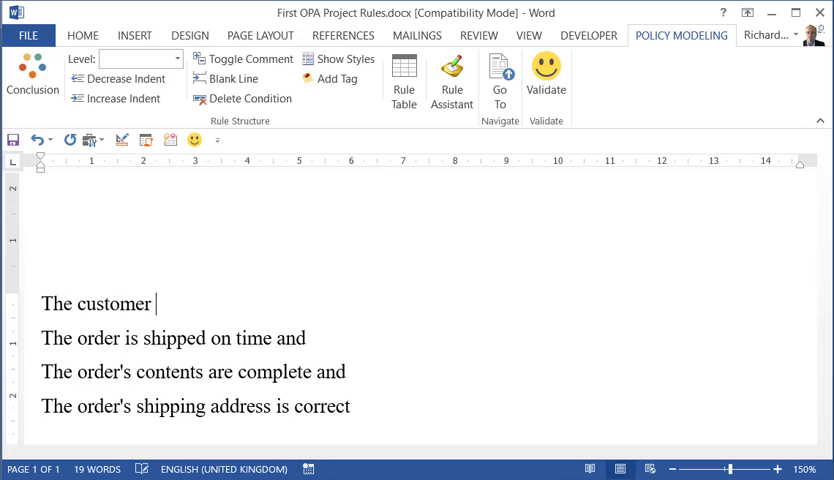
{"action": "type", "text": "is sats"}
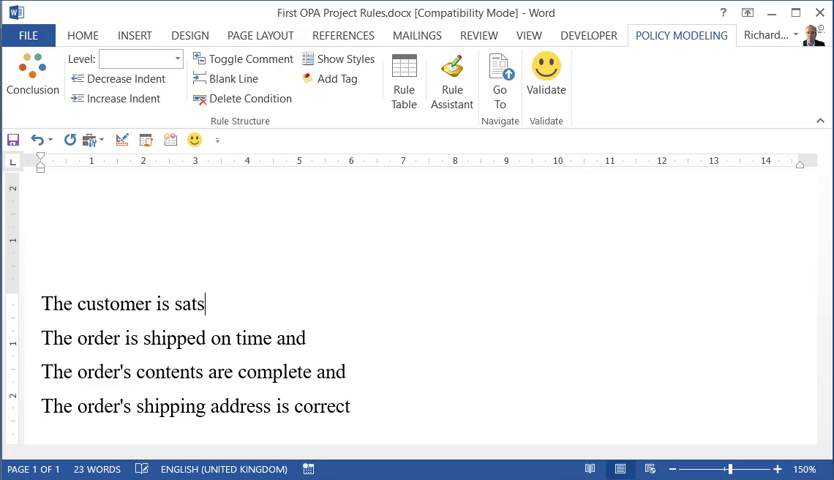
{"action": "type", "text": "i"}
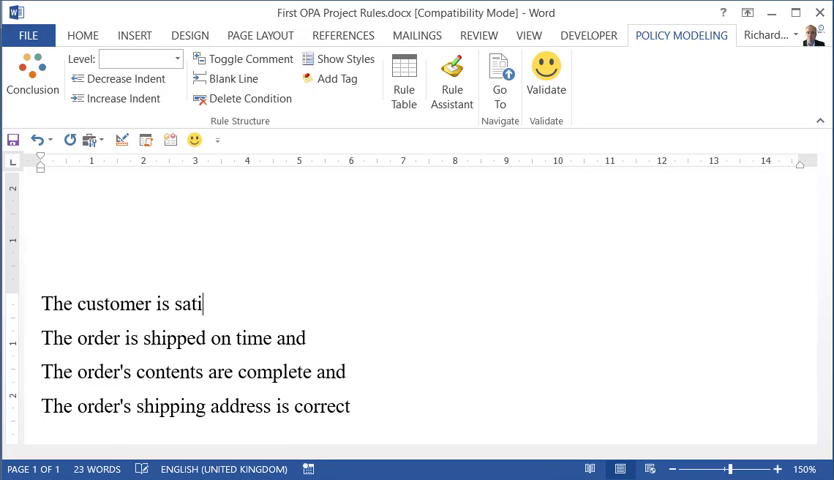
{"action": "type", "text": "sfied if"}
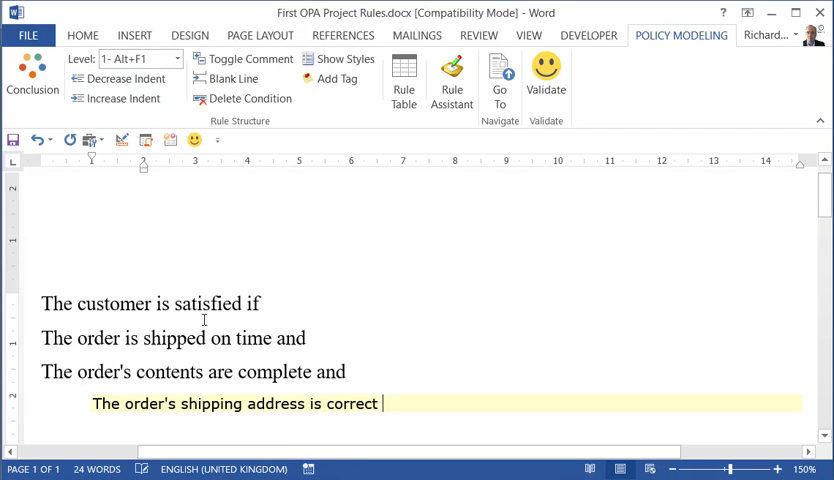
{"action": "left_click_drag", "start_coordinate": [41, 338], "coordinate": [348, 372]}
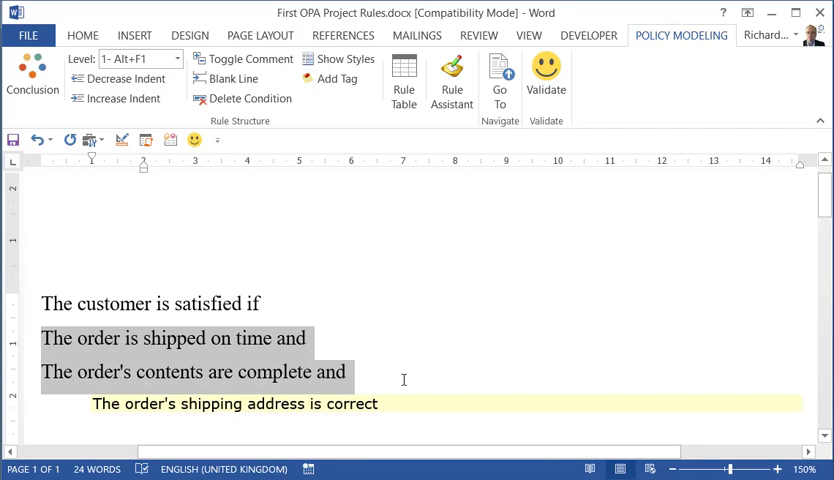
{"action": "left_click", "coordinate": [120, 79]}
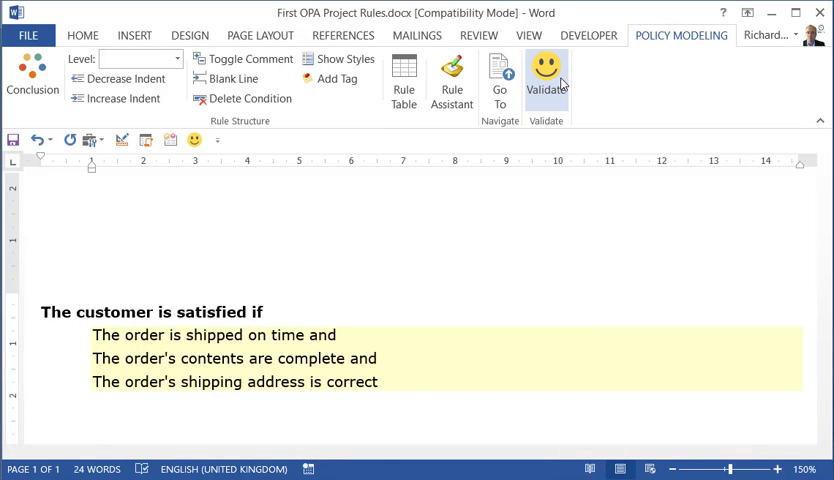
- Validate the rule and confirm no errors are found
{"action": "left_click", "coordinate": [546, 83]}
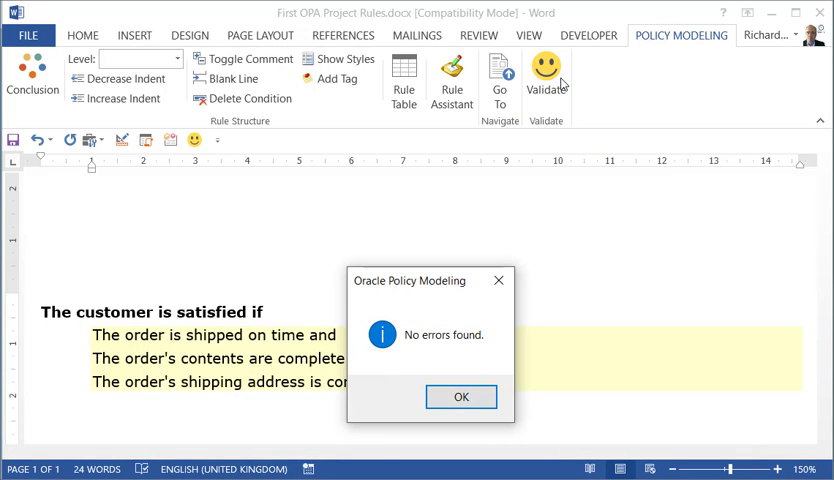
{"action": "left_click", "coordinate": [461, 396]}
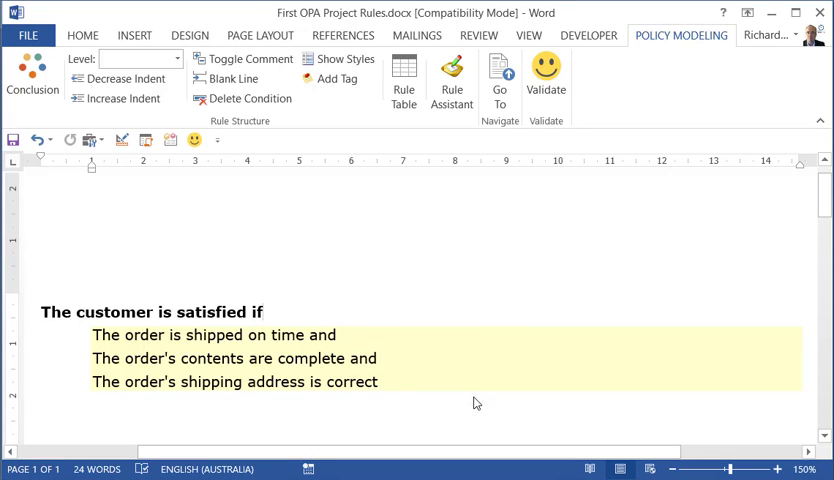
{"action": "left_click", "coordinate": [266, 312]}
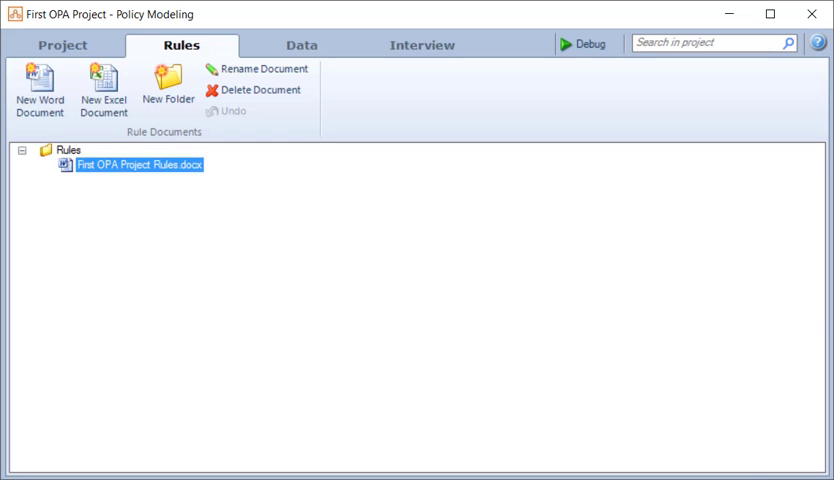
- Inspect the customer satisfied goal and the shipping address and on-time shipping attributes on the Data tab
{"action": "left_click", "coordinate": [301, 44]}
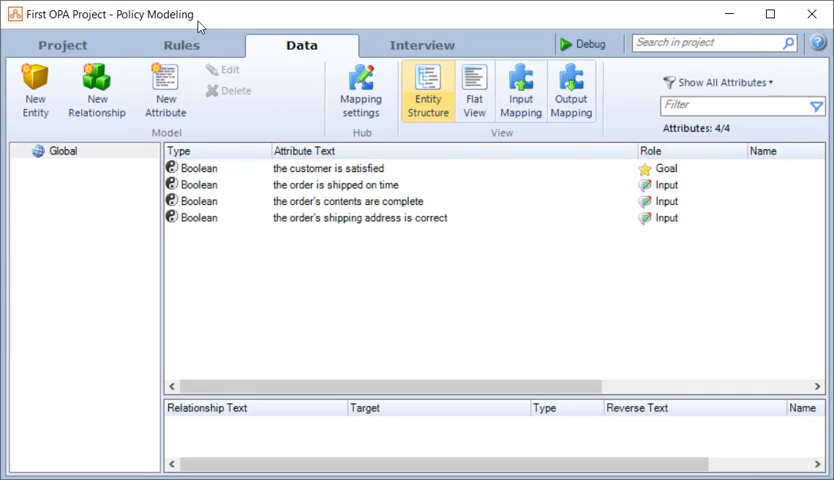
{"action": "left_click", "coordinate": [320, 168]}
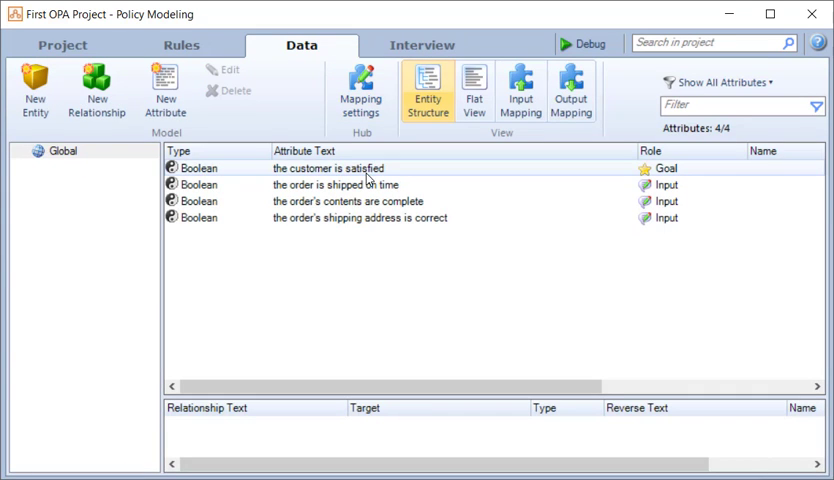
{"action": "left_click", "coordinate": [367, 218]}
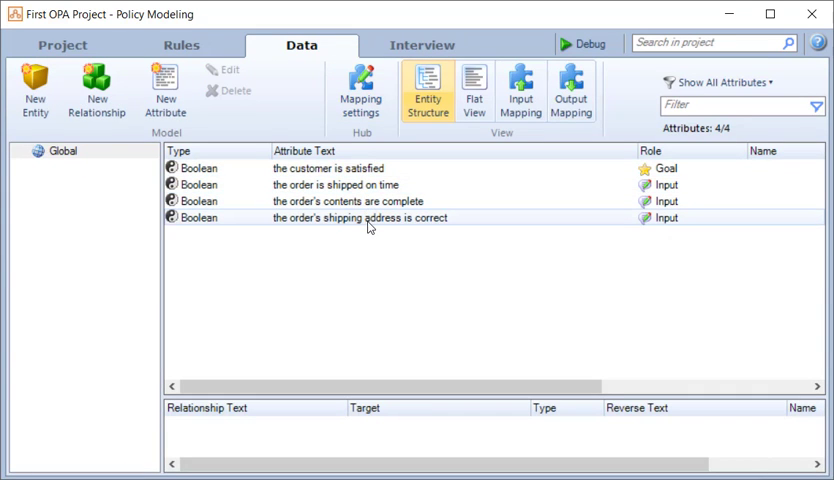
{"action": "left_click", "coordinate": [350, 201]}
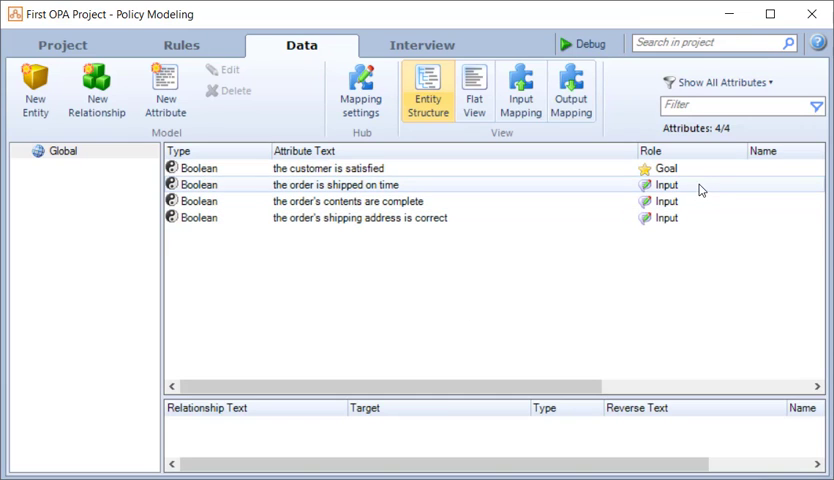
{"action": "left_click", "coordinate": [350, 168]}
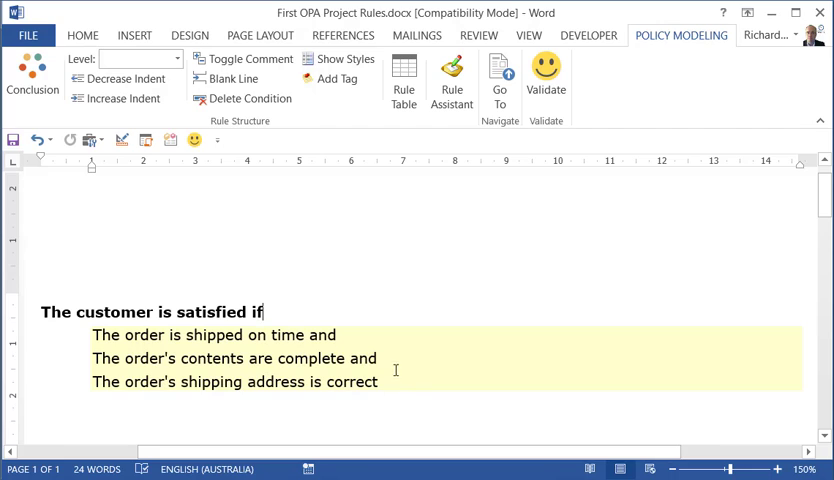
- Add 'and The number of broken items = 0' as a condition and validate with no errors
{"action": "type", "text": "and"}
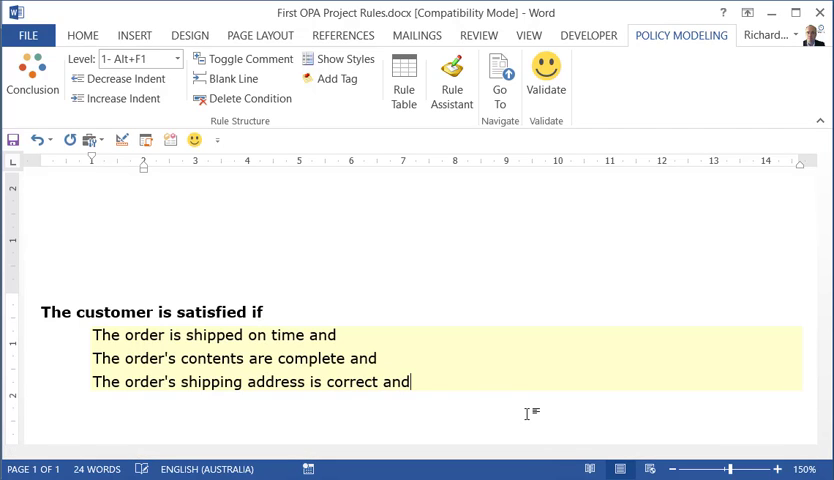
{"action": "type", "text": "The number of"}
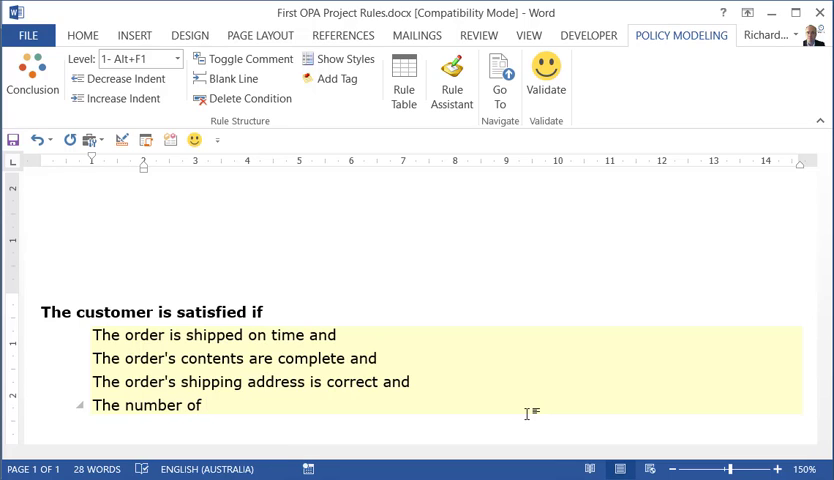
{"action": "type", "text": "broke"}
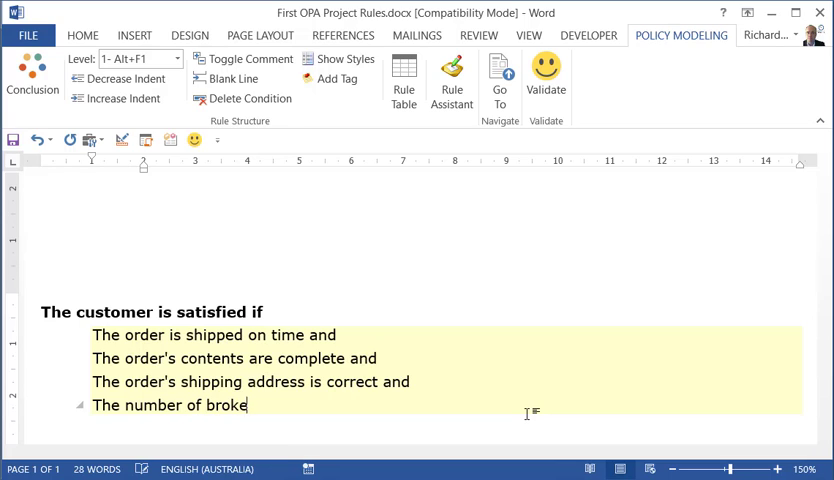
{"action": "type", "text": "n items"}
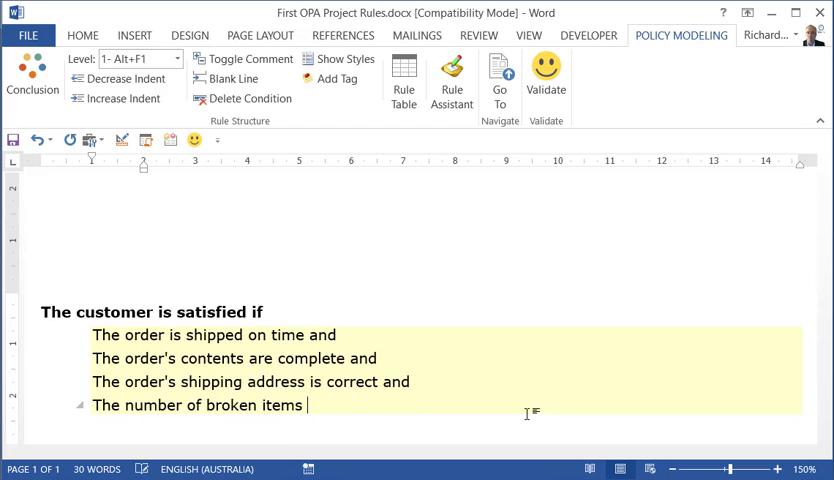
{"action": "type", "text": "="}
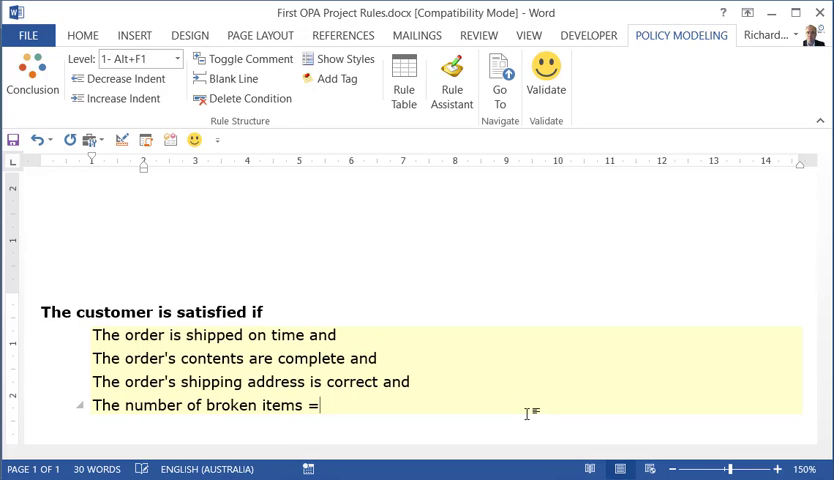
{"action": "type", "text": "0"}
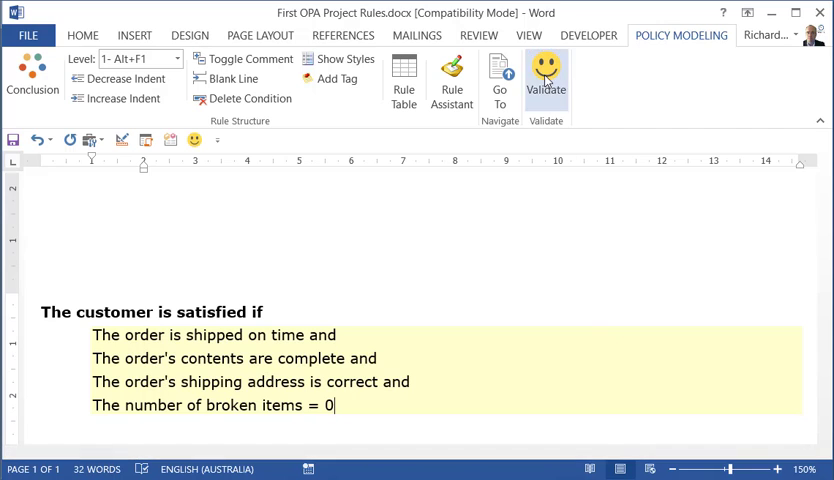
{"action": "left_click", "coordinate": [546, 78]}
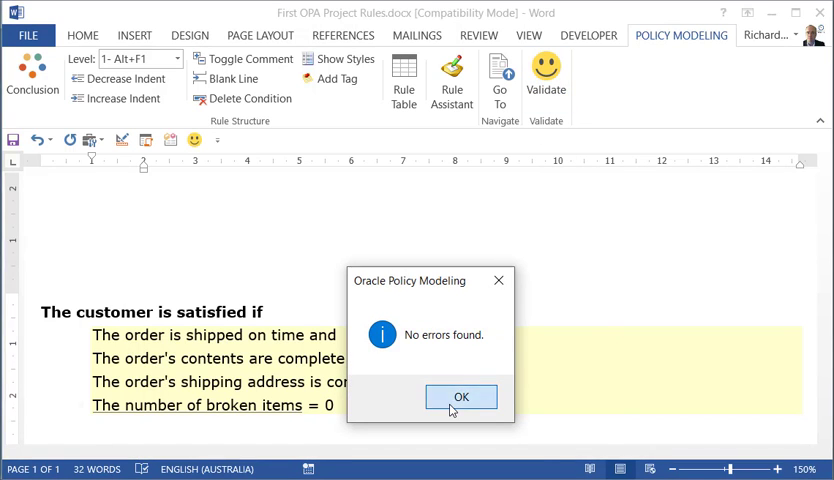
{"action": "left_click", "coordinate": [460, 397]}
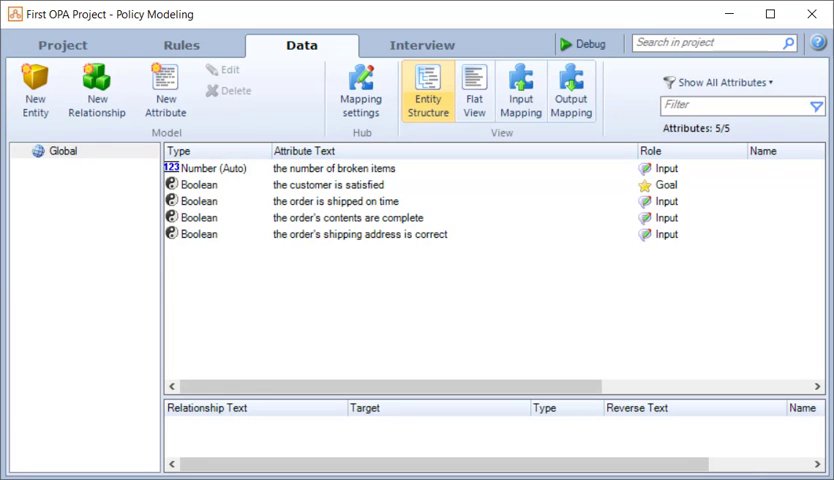
{"action": "left_click", "coordinate": [330, 184]}
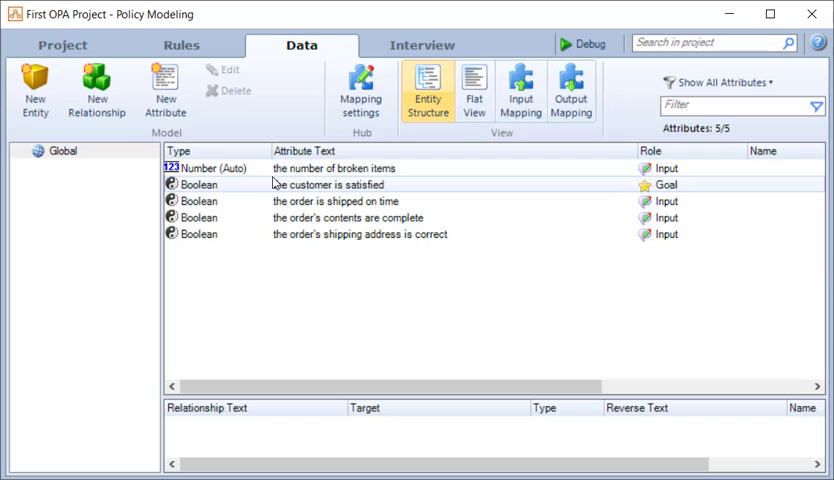
{"action": "mouse_move", "coordinate": [270, 184]}
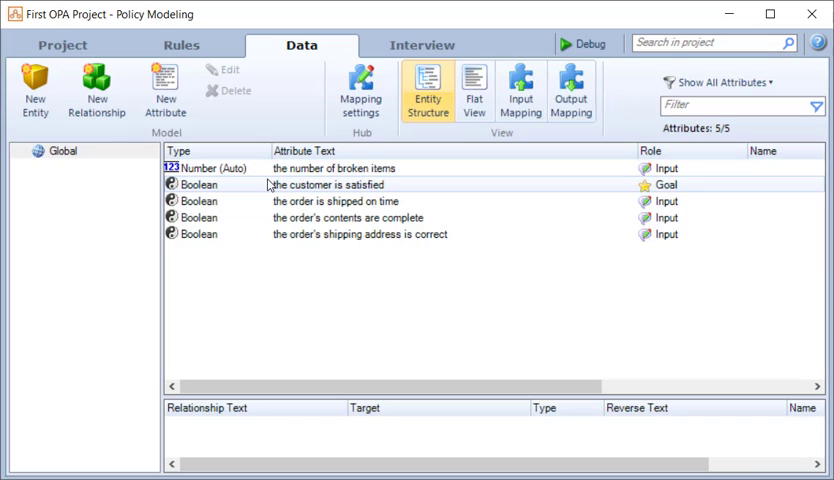
{"action": "left_click", "coordinate": [205, 168]}
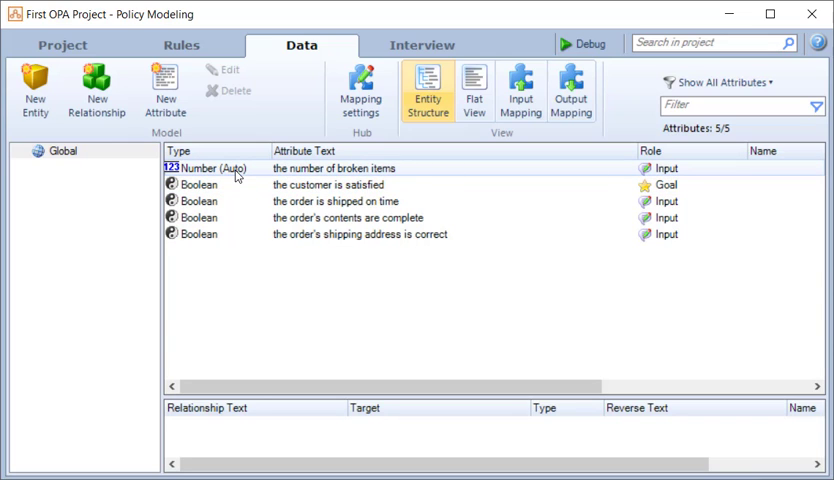
{"action": "mouse_move", "coordinate": [135, 131]}
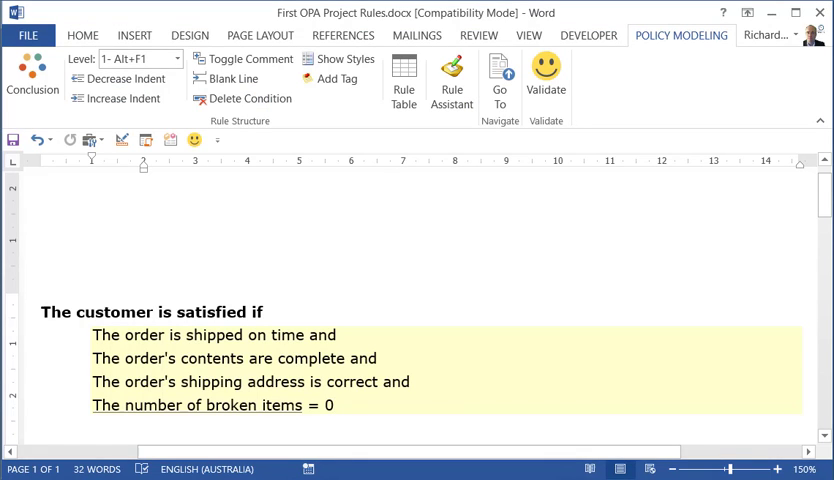
- Insert 'All of the following are true', indent the four conditions under it, and validate
{"action": "left_click", "coordinate": [335, 405]}
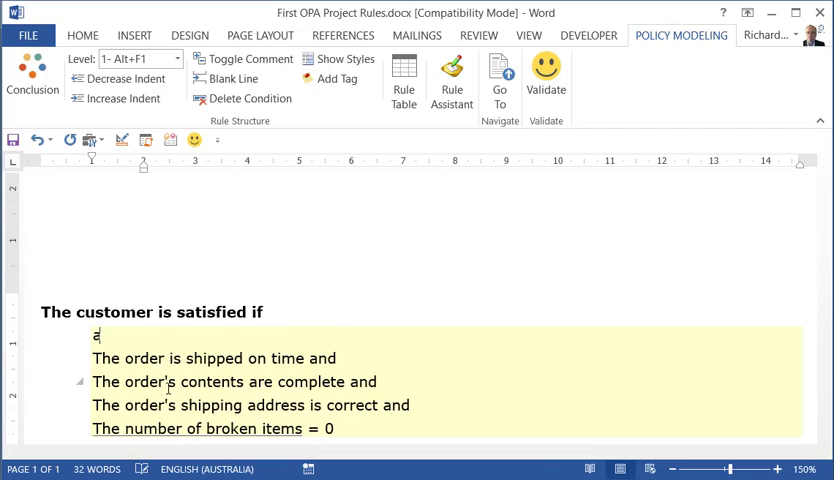
{"action": "type", "text": "All of the f"}
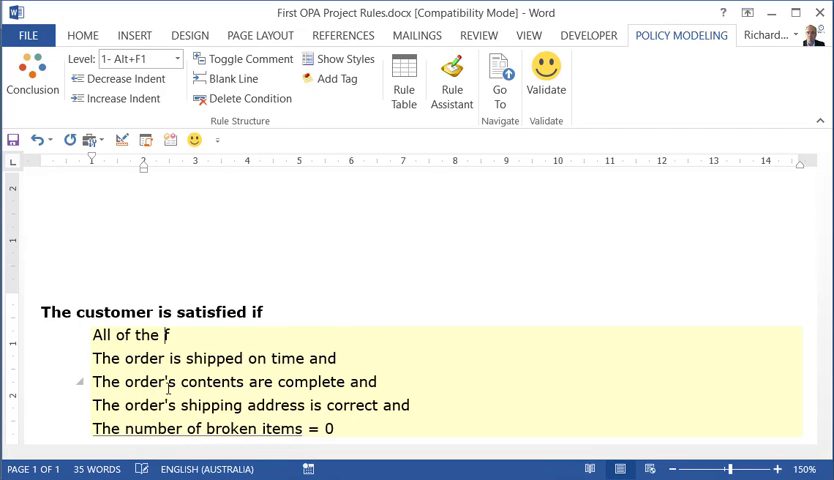
{"action": "type", "text": "ollowing are"}
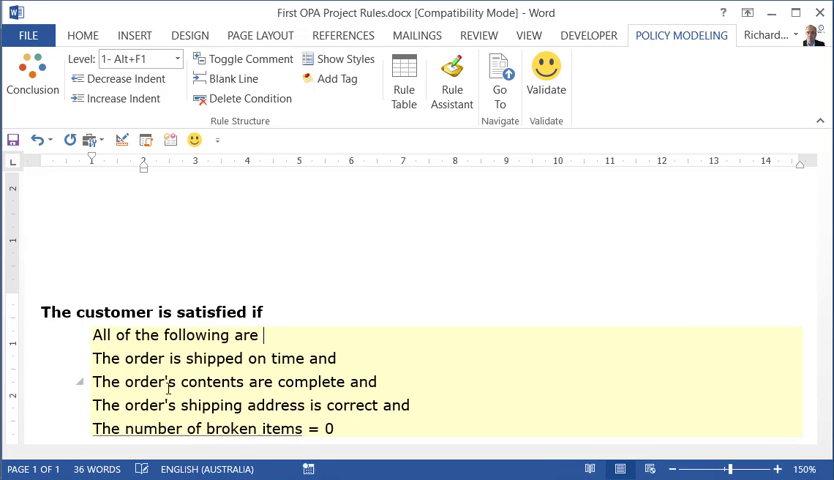
{"action": "type", "text": "satisf"}
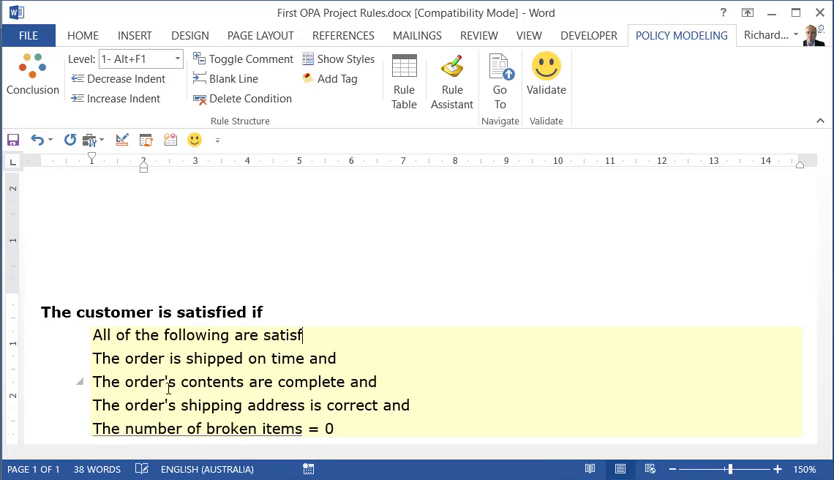
{"action": "type", "text": "true"}
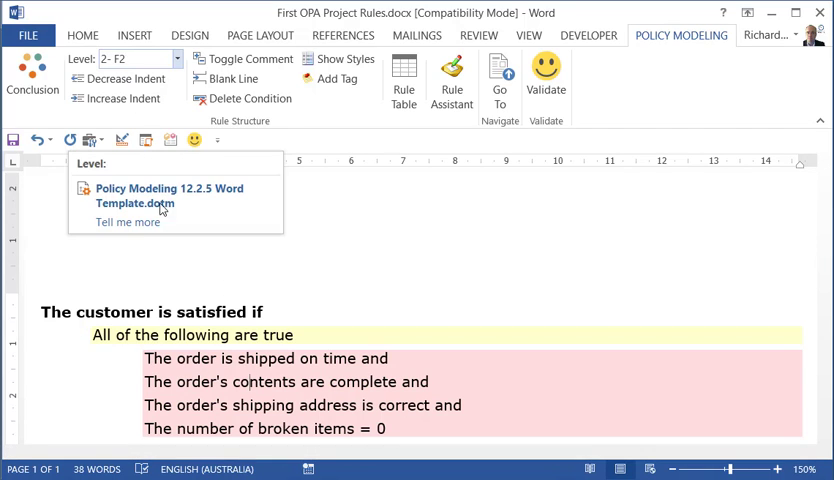
{"action": "left_click", "coordinate": [140, 58]}
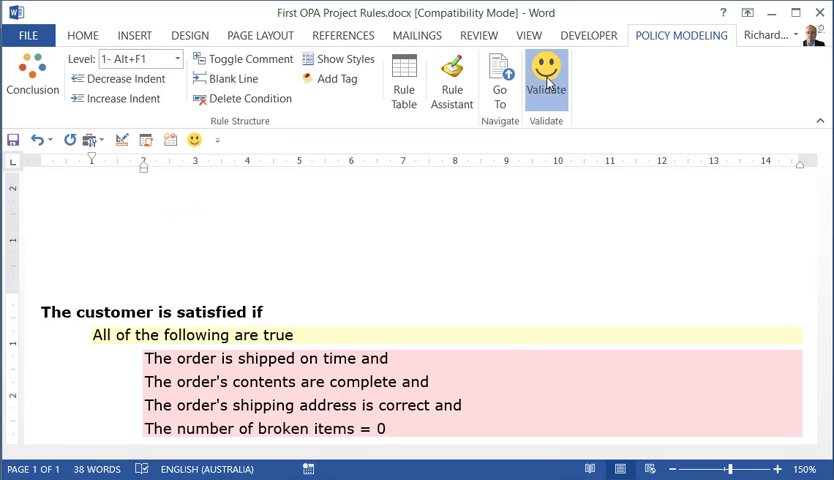
{"action": "left_click", "coordinate": [546, 78]}
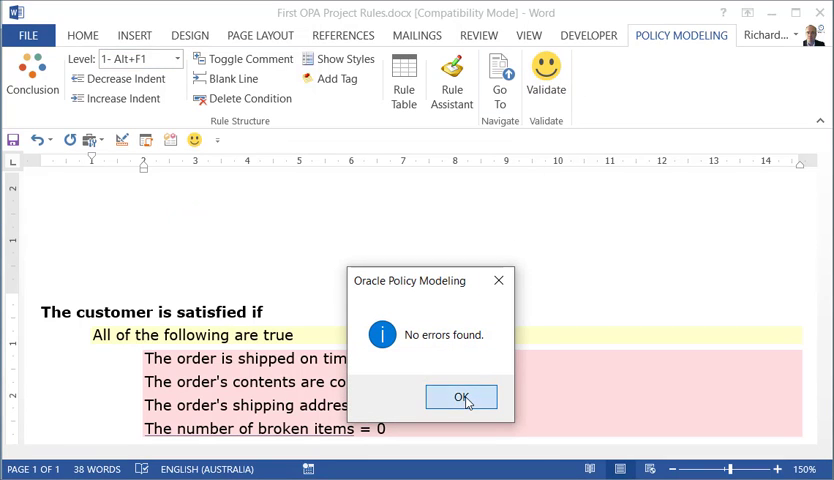
{"action": "left_click", "coordinate": [461, 397]}
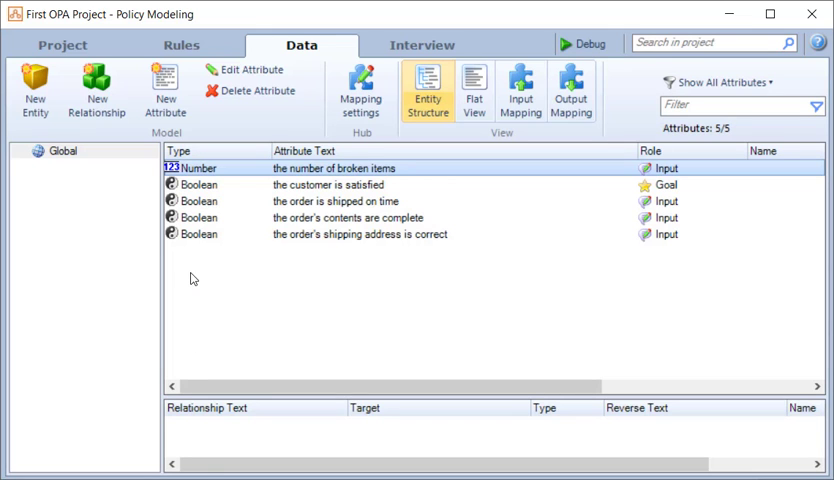
{"action": "mouse_move", "coordinate": [98, 213]}
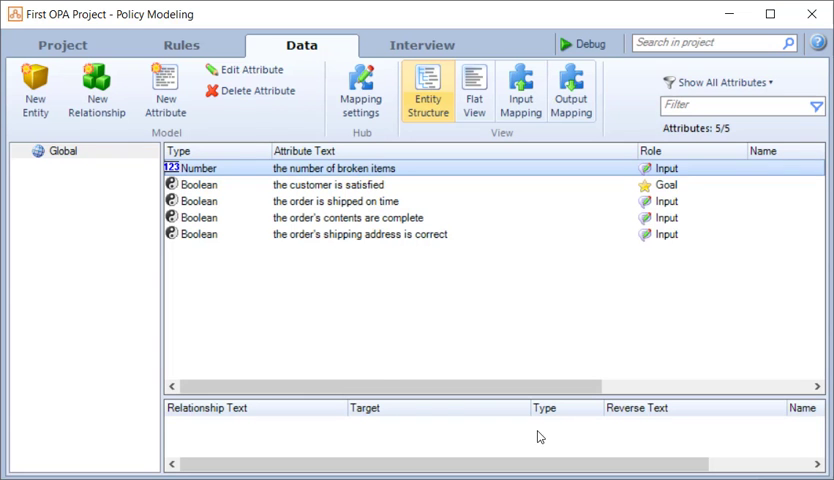
- Create the attribute 'the customer's loyalty is rewarded' on the Data tab
{"action": "left_click", "coordinate": [164, 88]}
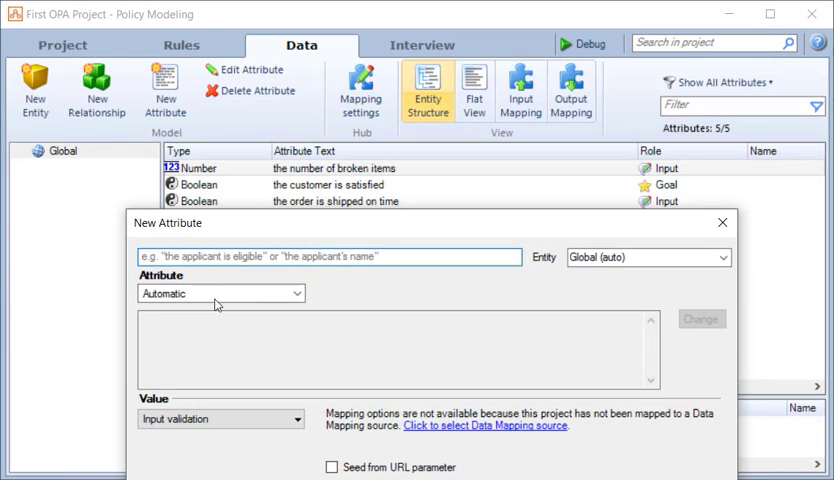
{"action": "type", "text": "the"}
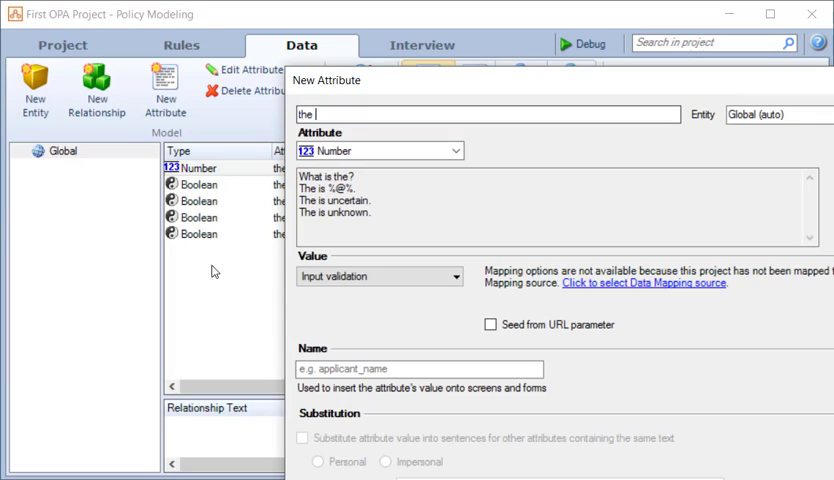
{"action": "type", "text": "c"}
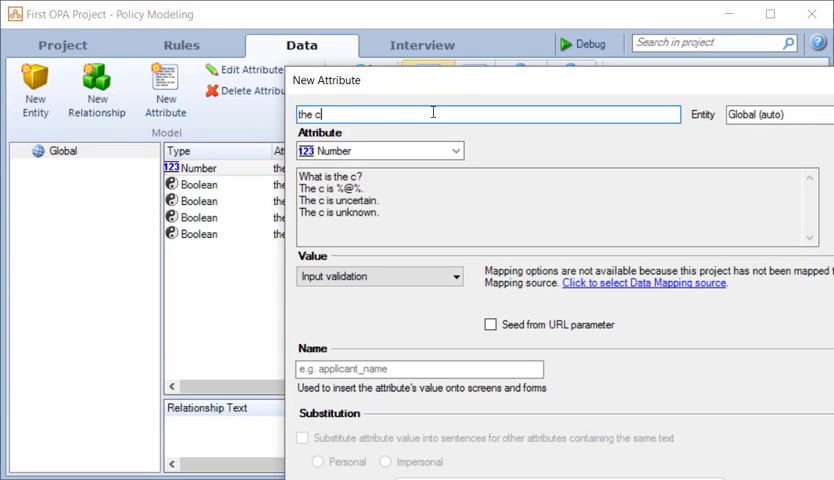
{"action": "type", "text": "ustomer's l"}
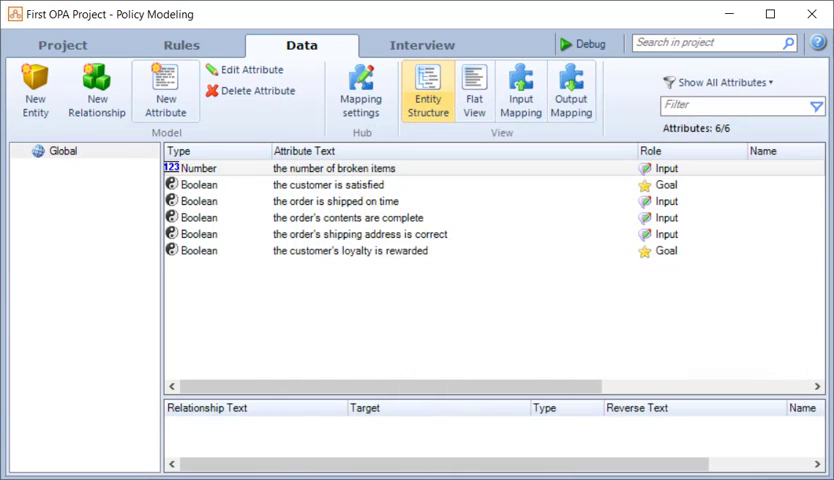
{"action": "left_click", "coordinate": [347, 250]}
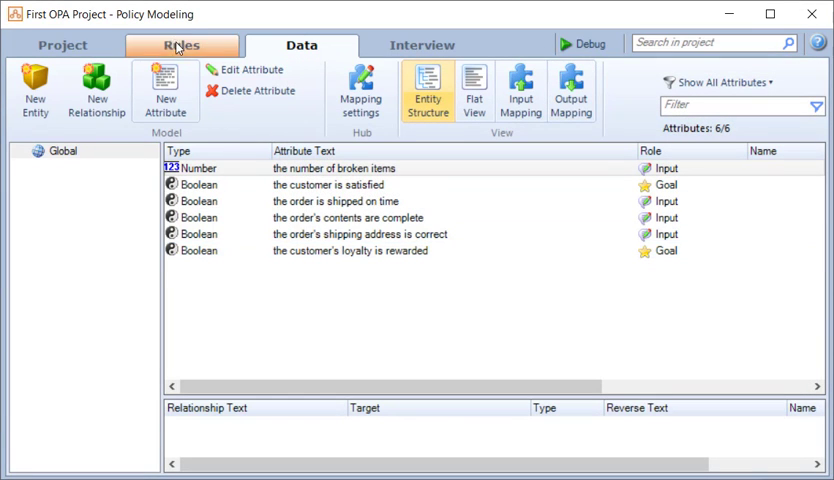
- Reopen the rules document and type the customer's loyalty condition after the broken items line
{"action": "left_click", "coordinate": [180, 45]}
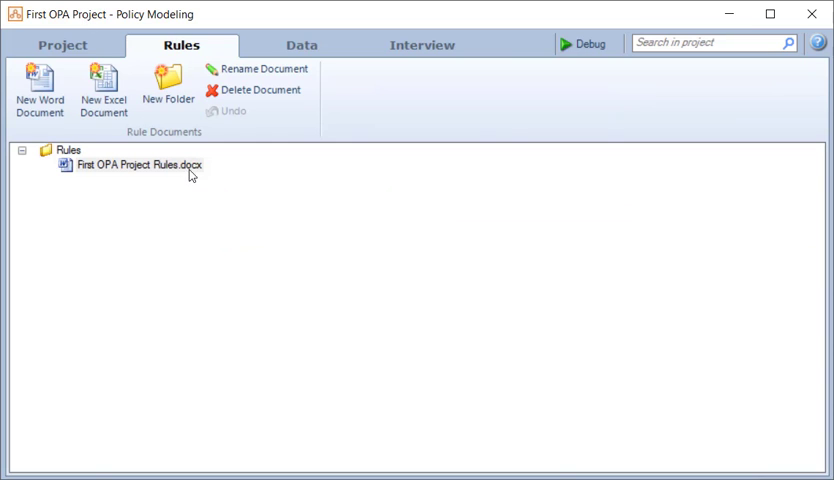
{"action": "double_click", "coordinate": [133, 164]}
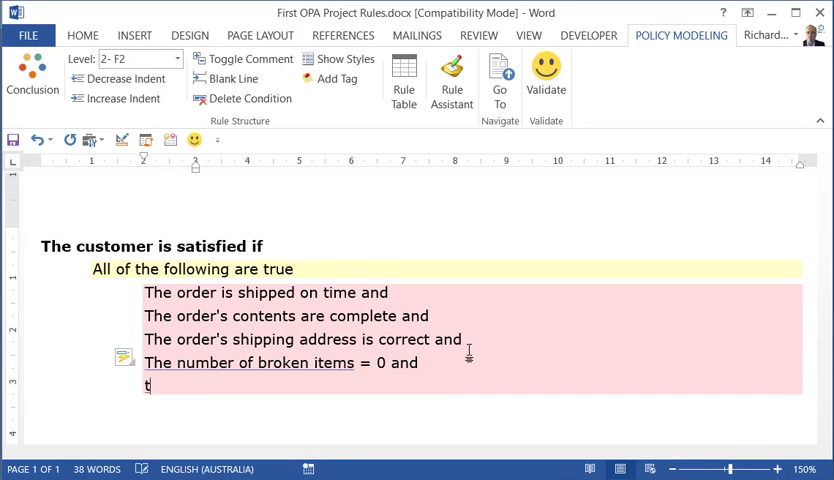
{"action": "type", "text": "he custo"}
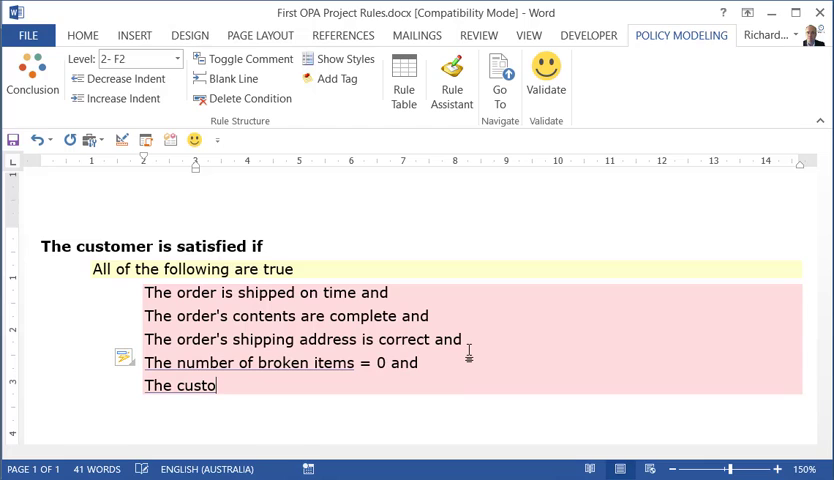
{"action": "type", "text": "mer's loyalt"}
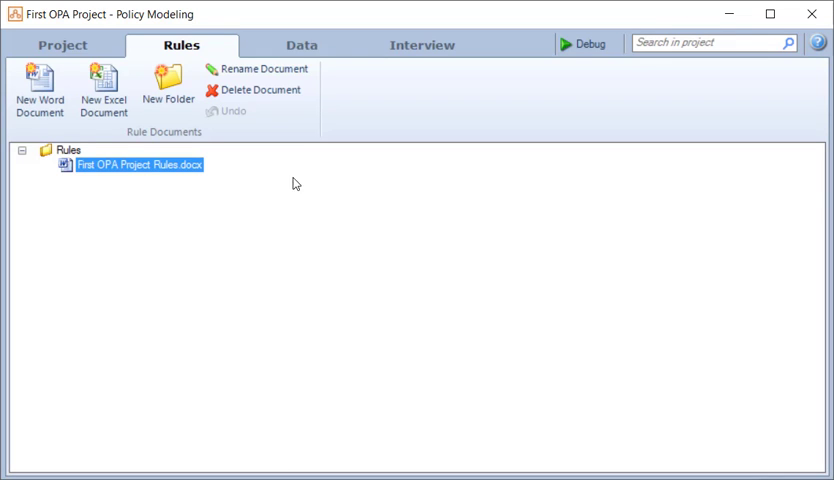
- Switch from the attribute list to the Interview tab to view Stage 1
{"action": "left_click", "coordinate": [301, 44]}
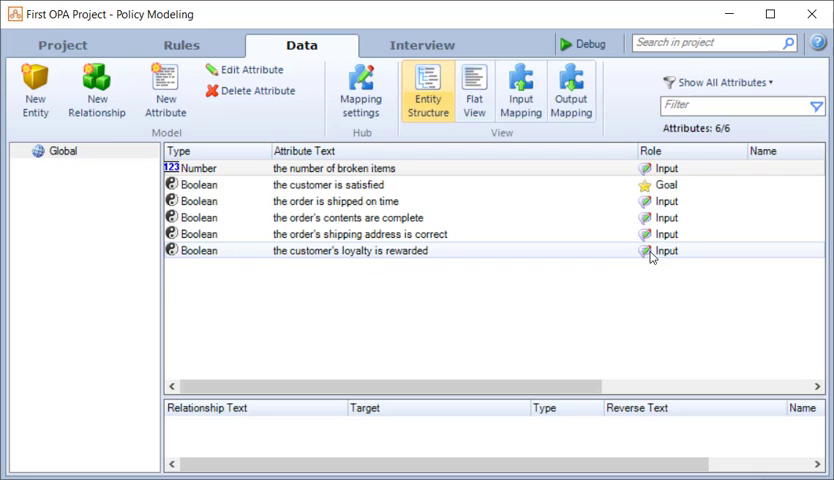
{"action": "mouse_move", "coordinate": [700, 255]}
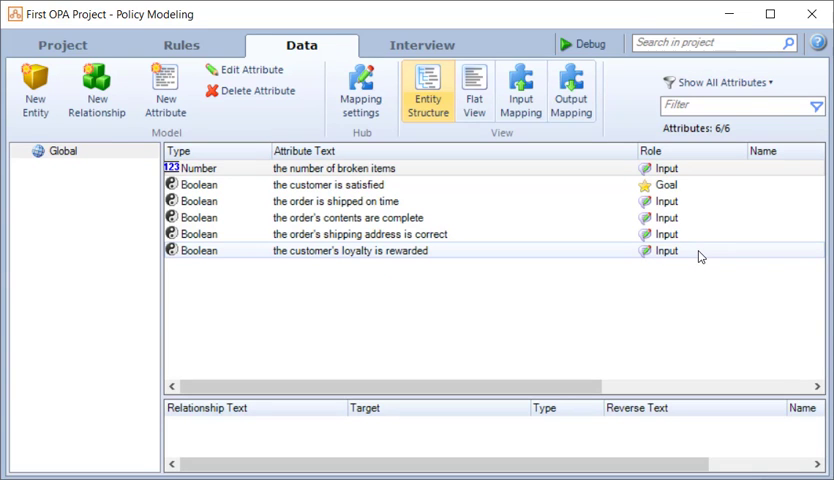
{"action": "mouse_move", "coordinate": [675, 260]}
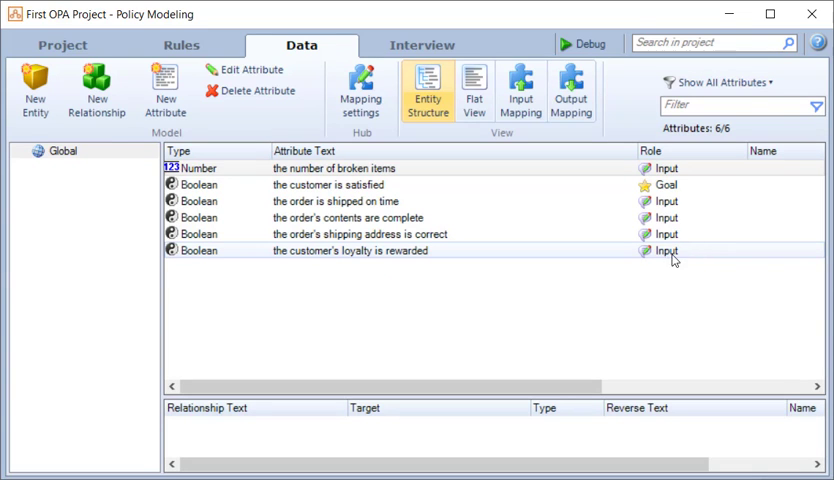
{"action": "left_click", "coordinate": [422, 44]}
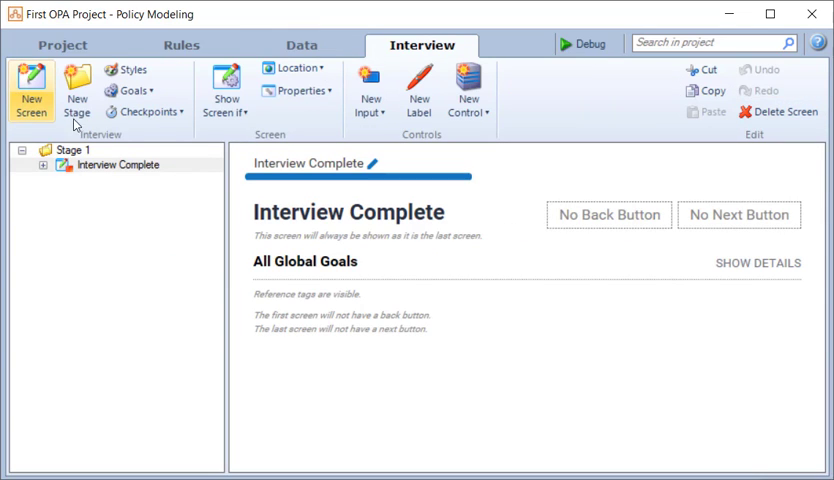
- Add a screen titled 'It's all about the Customer' and add attribute questions to it
{"action": "left_click", "coordinate": [31, 90]}
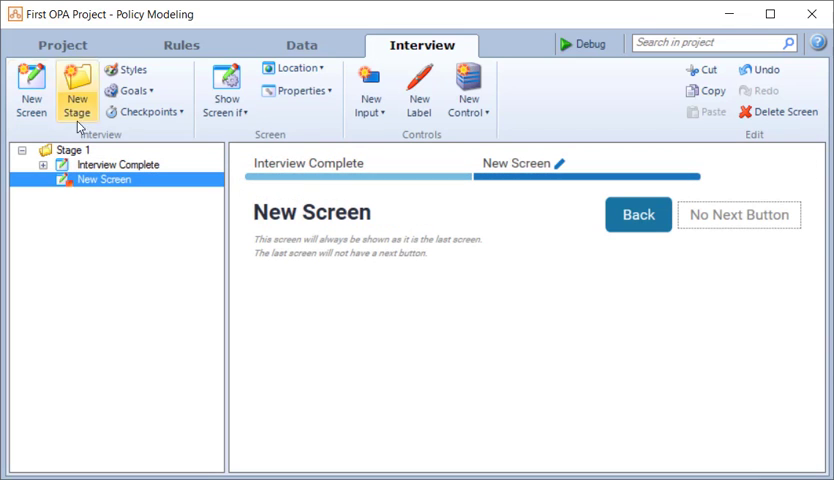
{"action": "left_click", "coordinate": [120, 179]}
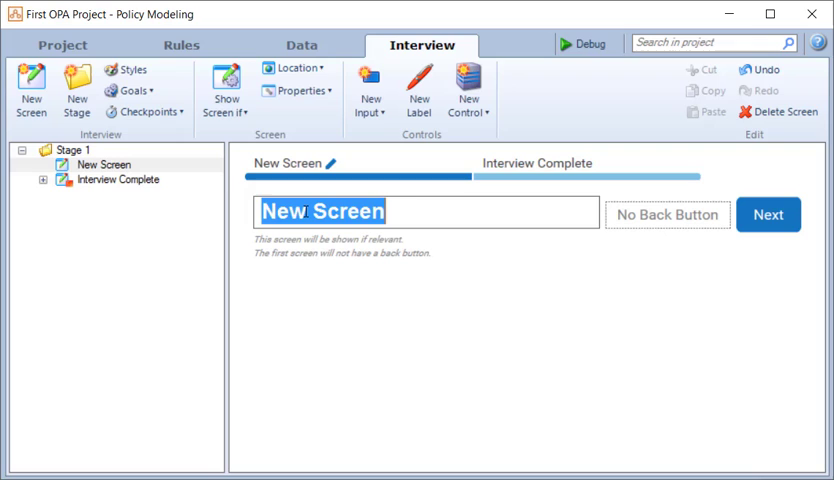
{"action": "type", "text": "It's"}
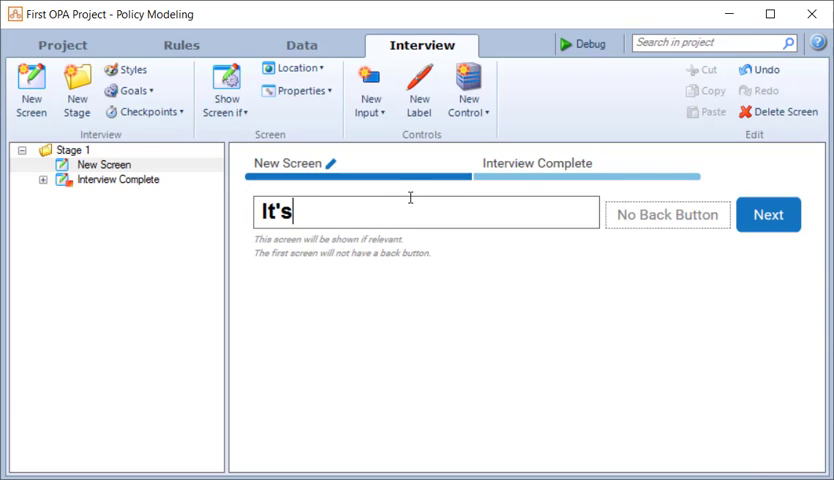
{"action": "type", "text": "all aboutn the Customer"}
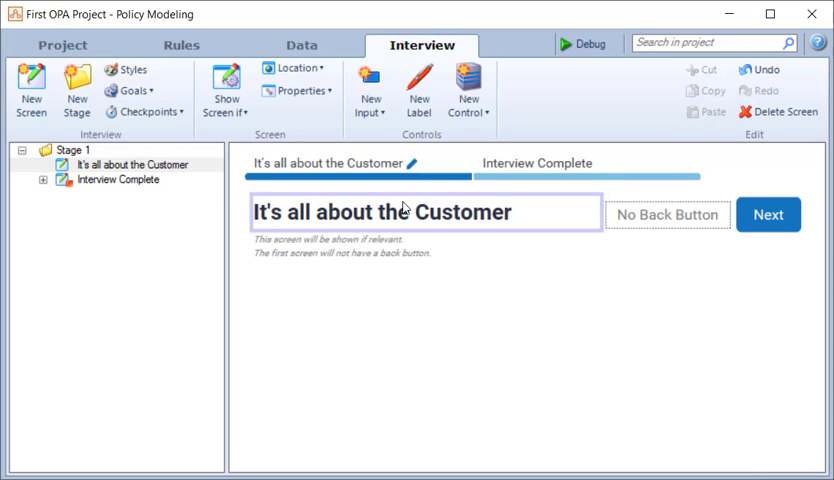
{"action": "mouse_move", "coordinate": [384, 228]}
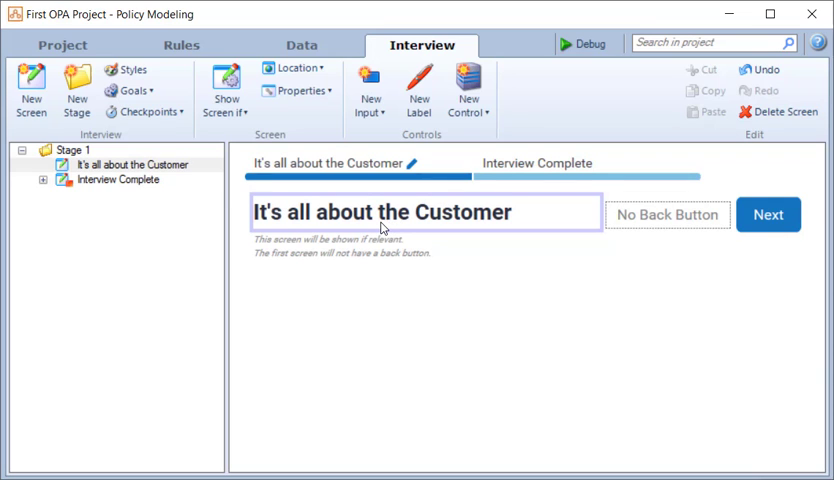
{"action": "mouse_move", "coordinate": [366, 158]}
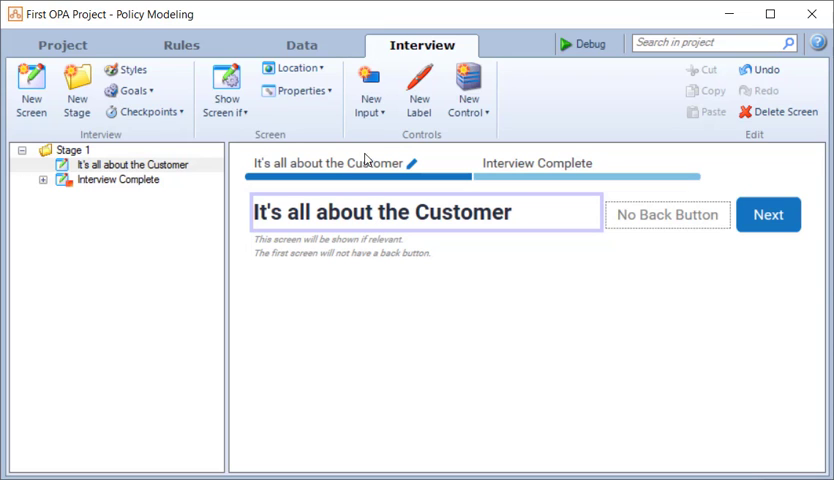
{"action": "left_click", "coordinate": [370, 90]}
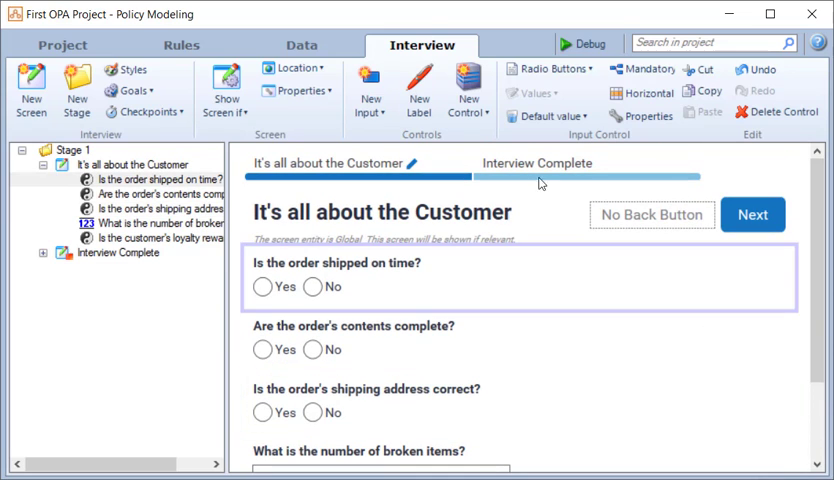
- Show the shipped-on-time and contents questions as checkboxes instead of radio buttons
{"action": "left_click", "coordinate": [548, 68]}
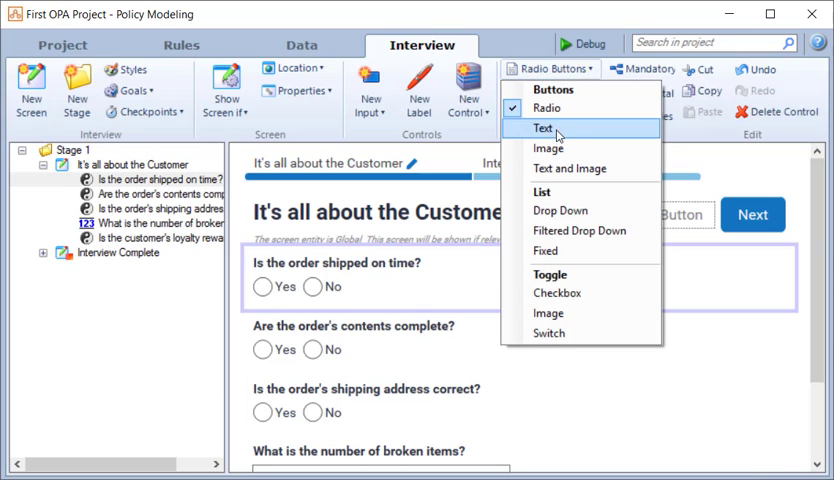
{"action": "mouse_move", "coordinate": [580, 230]}
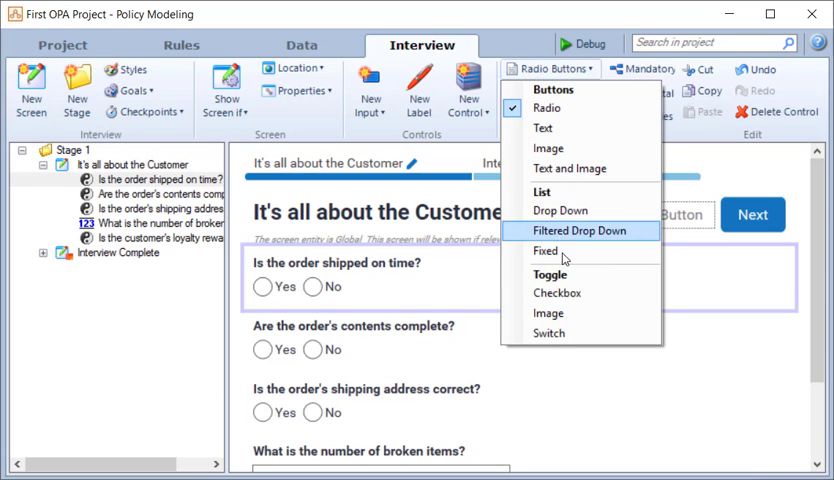
{"action": "left_click", "coordinate": [557, 292]}
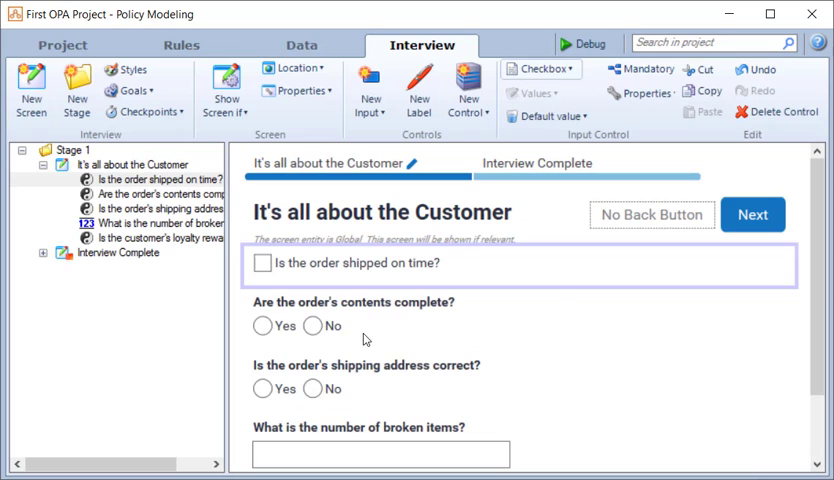
{"action": "left_click", "coordinate": [540, 68]}
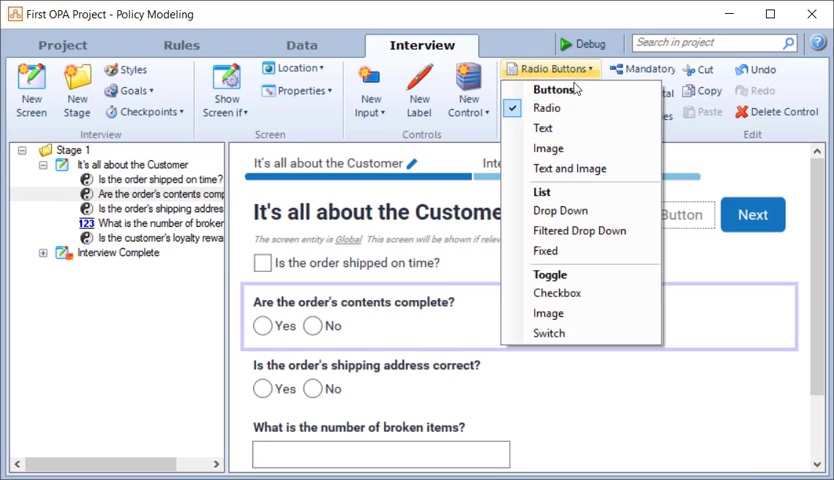
{"action": "left_click", "coordinate": [557, 292]}
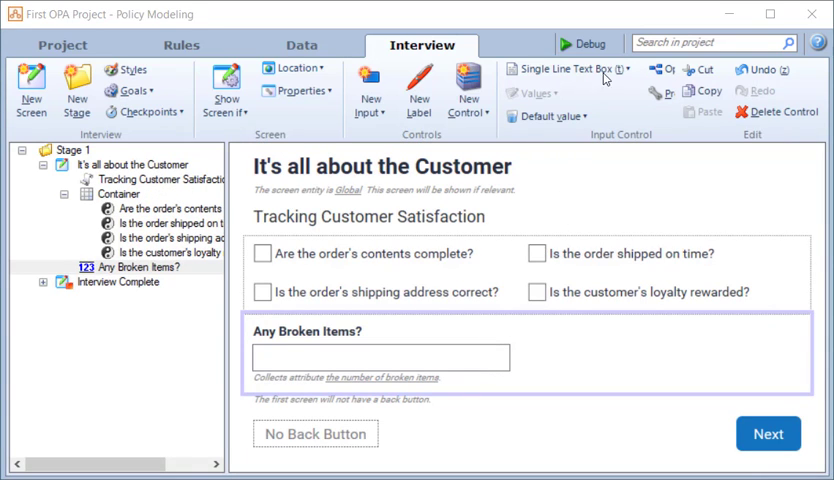
- Display Any Broken Items? as a Drop Down and set when it is optional
{"action": "left_click", "coordinate": [570, 69]}
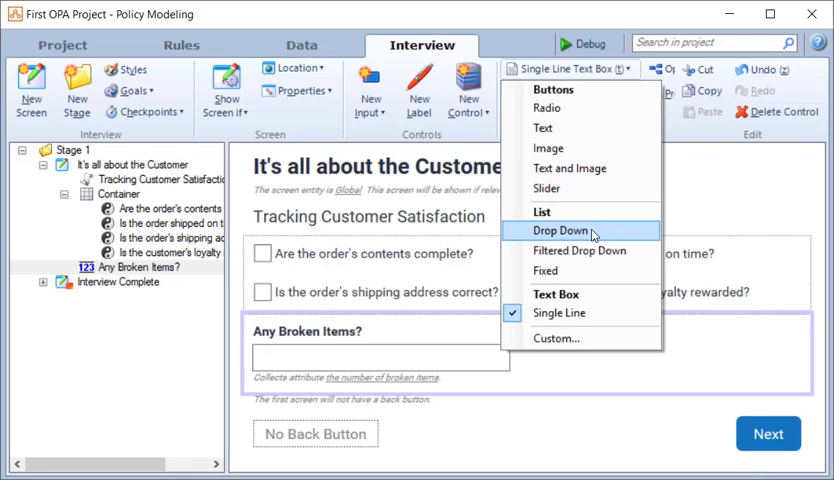
{"action": "left_click", "coordinate": [560, 230]}
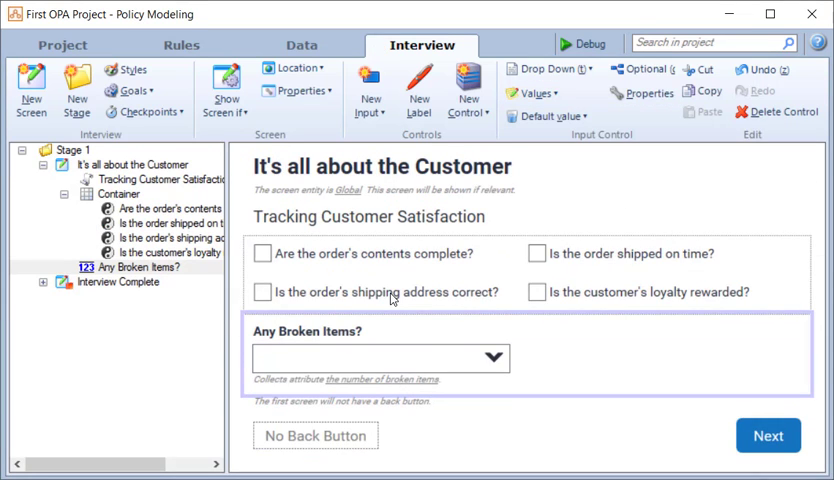
{"action": "mouse_move", "coordinate": [655, 108]}
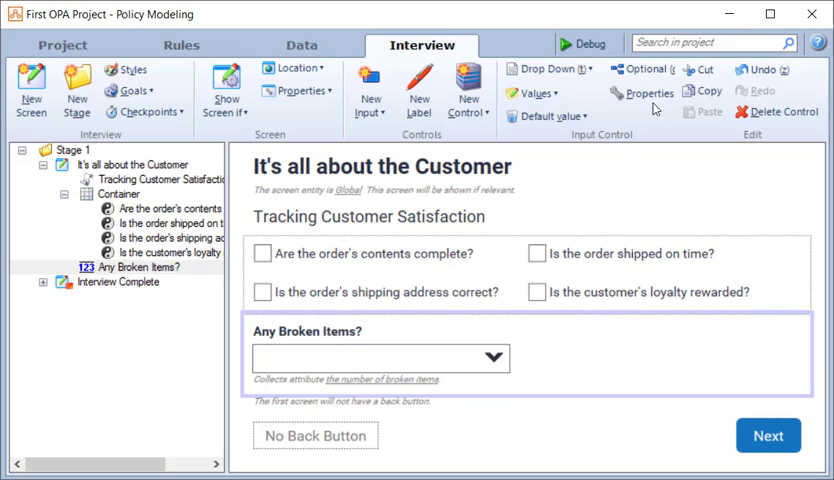
{"action": "left_click", "coordinate": [645, 69]}
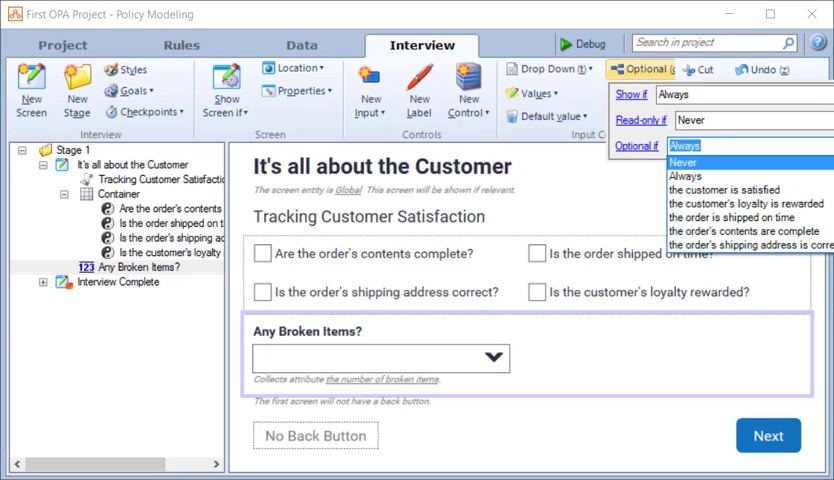
{"action": "left_click", "coordinate": [683, 160]}
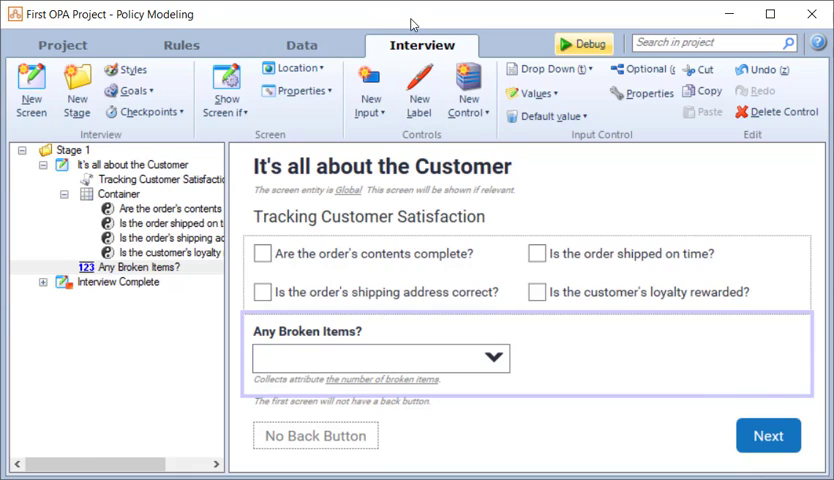
- Launch the Debugger, answer the It's all about the Customer screen, and view the outcome details
{"action": "left_click", "coordinate": [582, 43]}
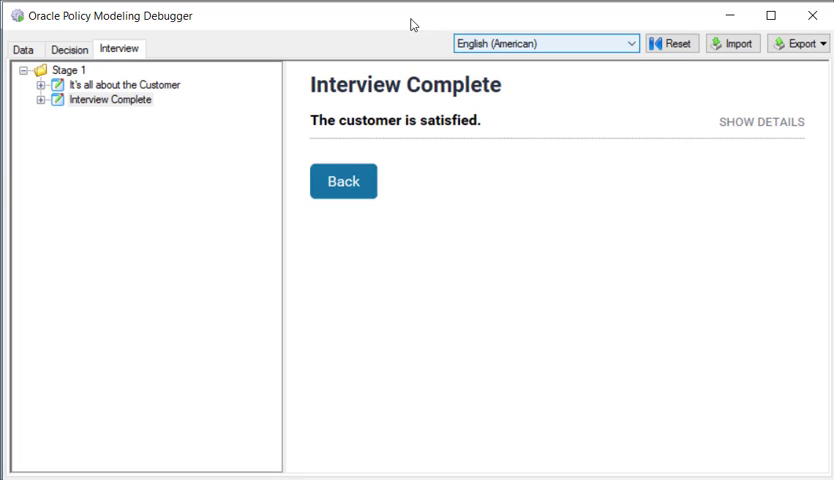
{"action": "left_click", "coordinate": [342, 181]}
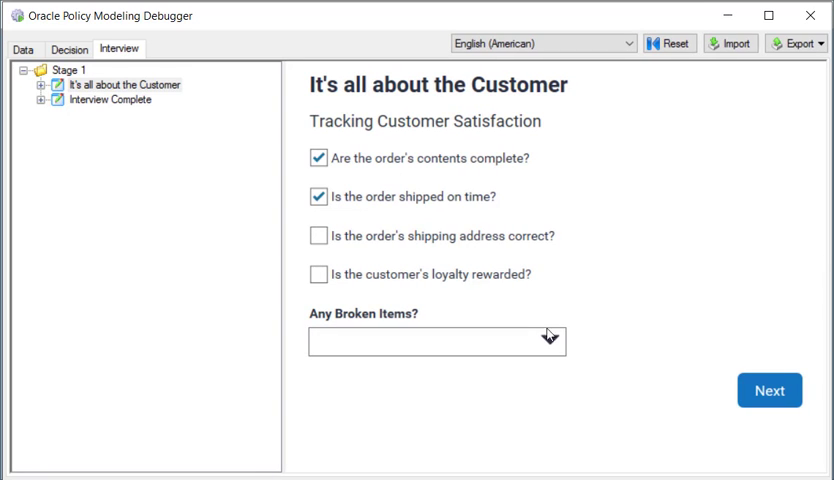
{"action": "left_click", "coordinate": [769, 390]}
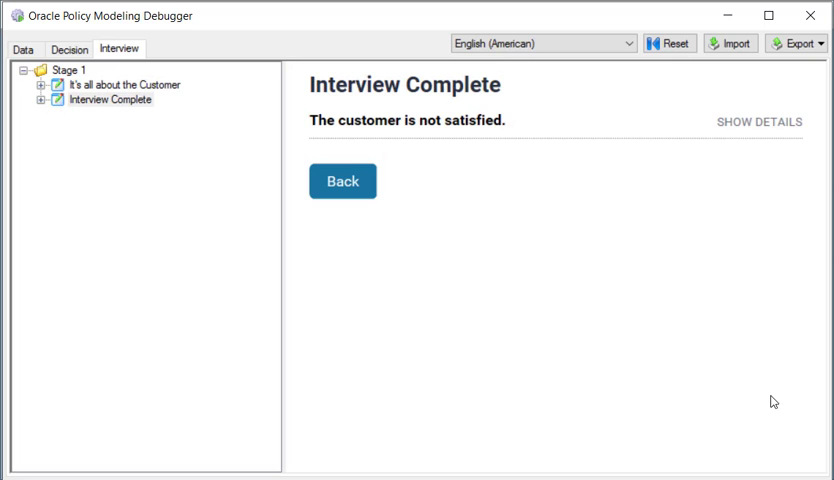
{"action": "left_click", "coordinate": [758, 121]}
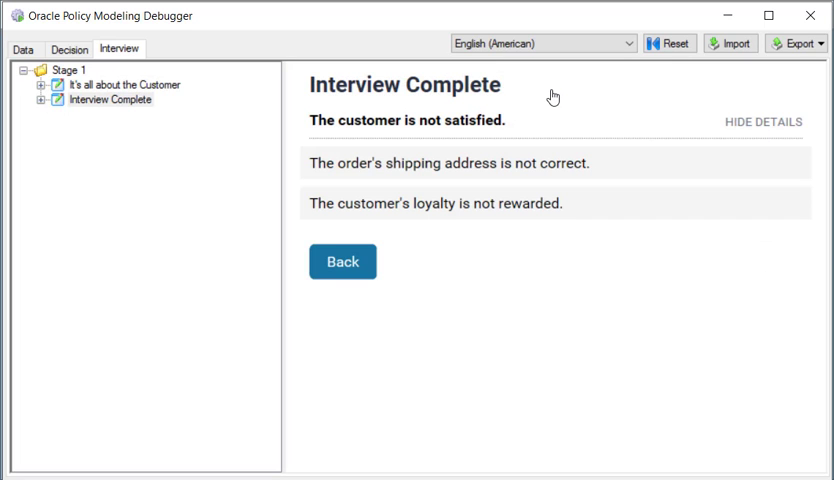
- Retry the interview with 2 broken items and submit
{"action": "left_click", "coordinate": [342, 261]}
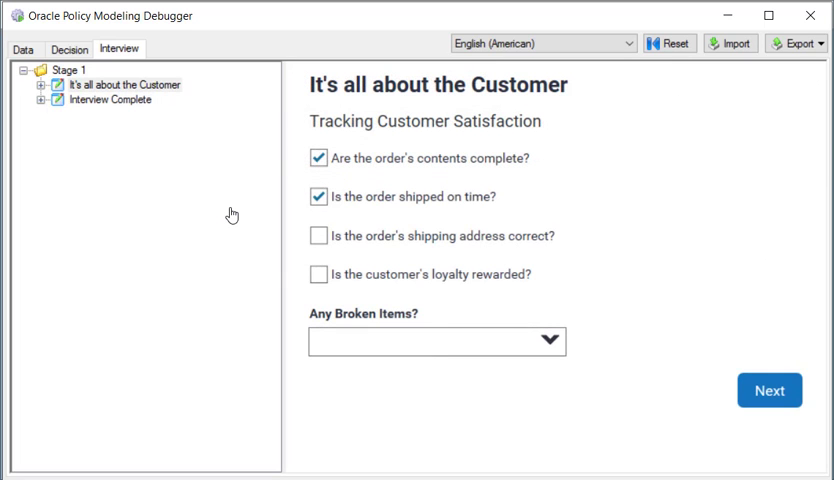
{"action": "left_click", "coordinate": [435, 341]}
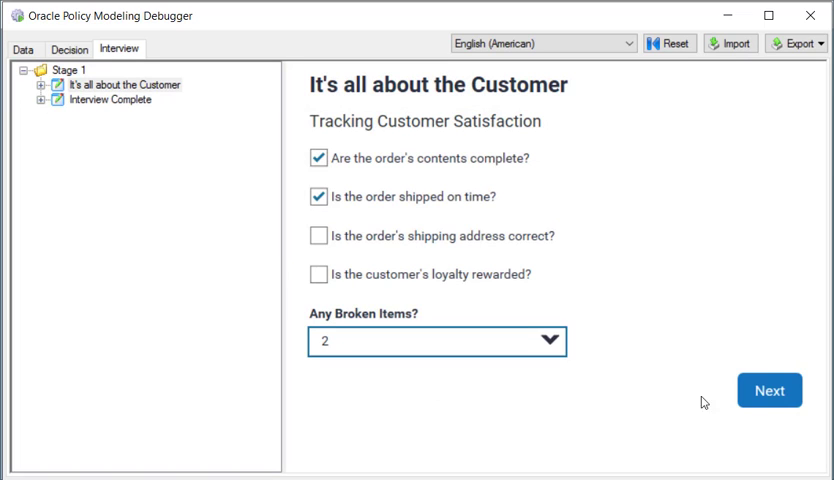
{"action": "left_click", "coordinate": [769, 390]}
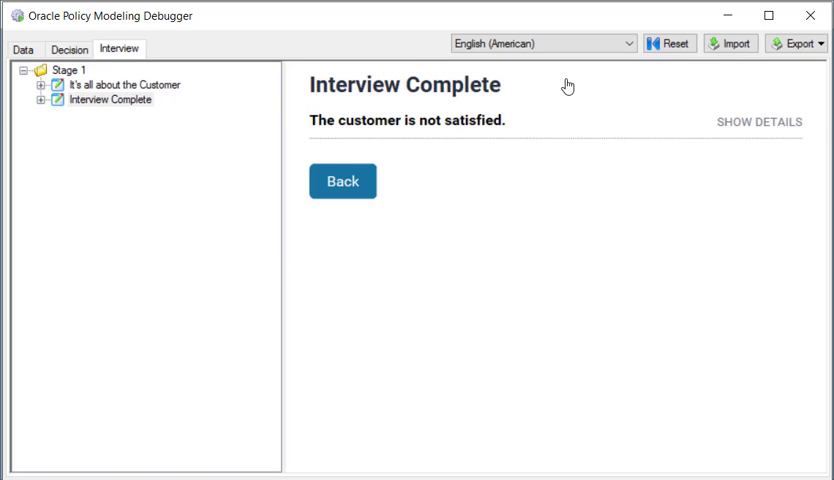
- Retry with all positive answers, confirming 'The customer is satisfied' and its reasons
{"action": "left_click", "coordinate": [342, 181]}
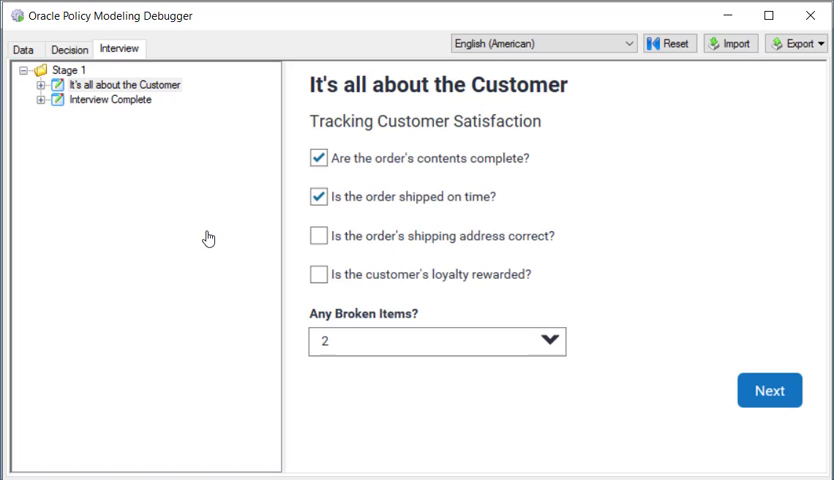
{"action": "left_click", "coordinate": [436, 341]}
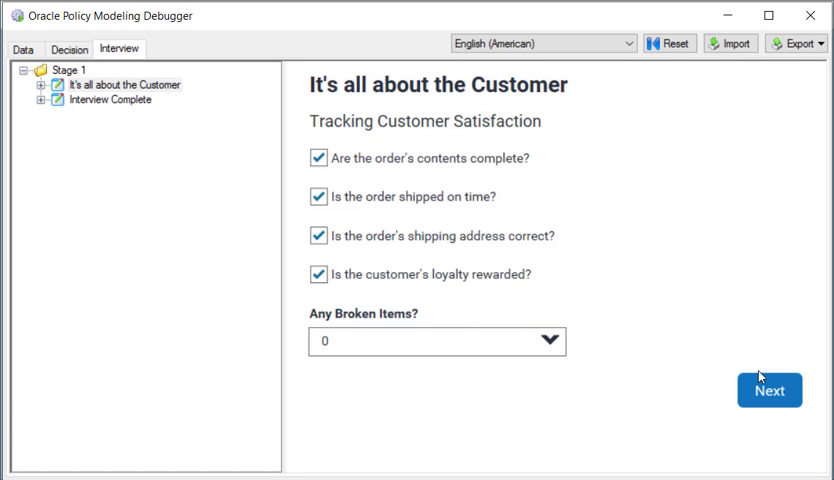
{"action": "left_click", "coordinate": [769, 390]}
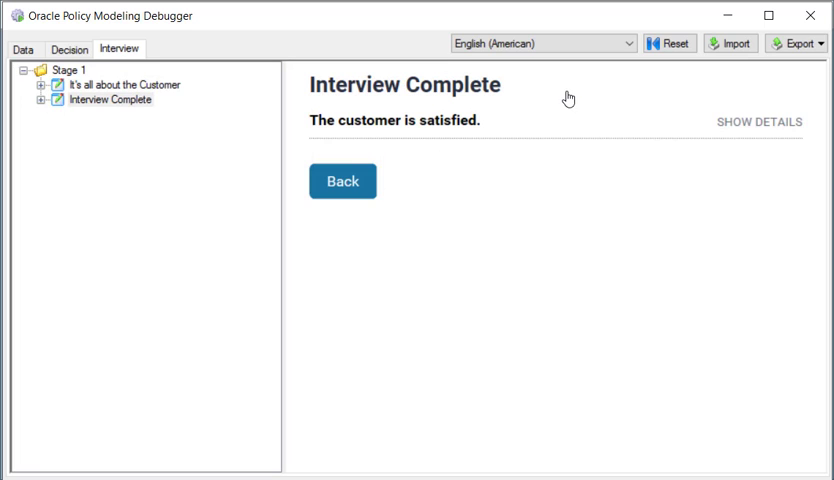
{"action": "left_click", "coordinate": [758, 121]}
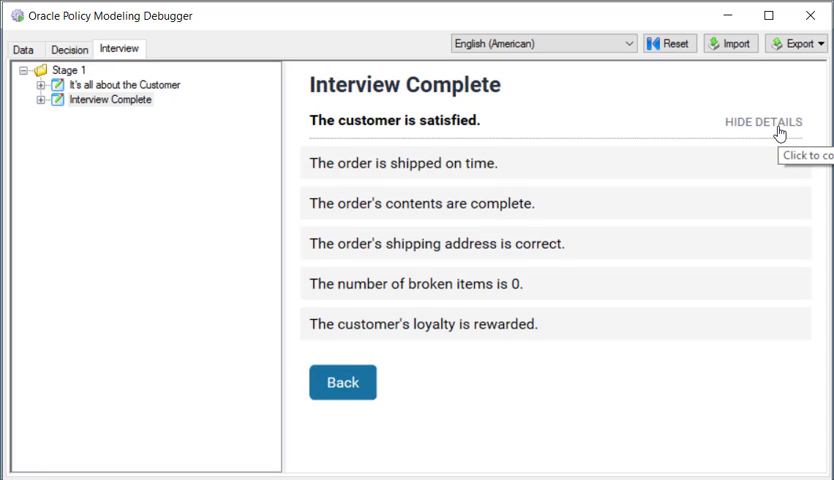
{"action": "left_click", "coordinate": [763, 121]}
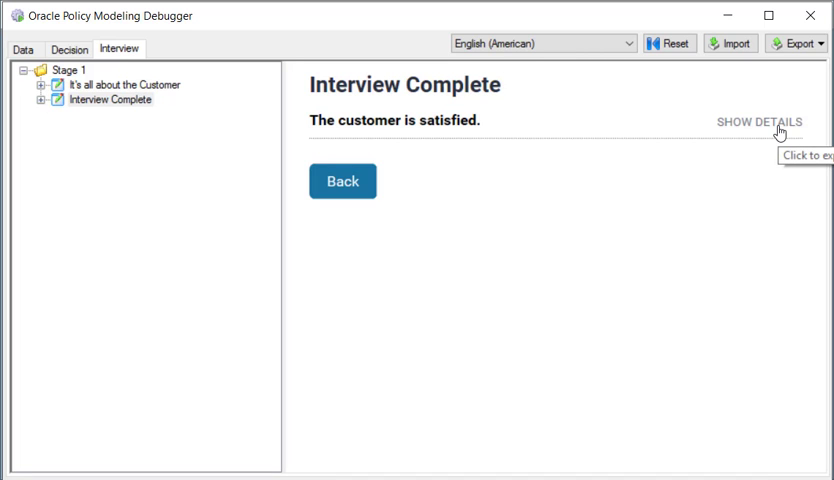
{"action": "mouse_move", "coordinate": [812, 16]}
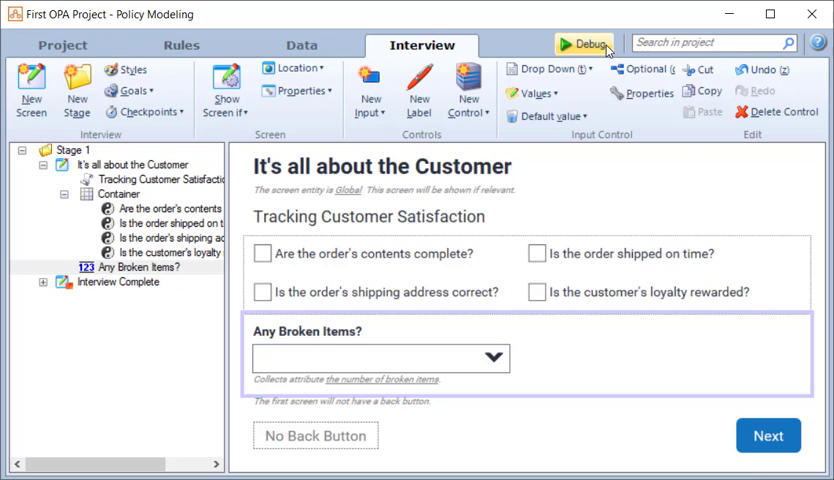
{"action": "mouse_move", "coordinate": [676, 227]}
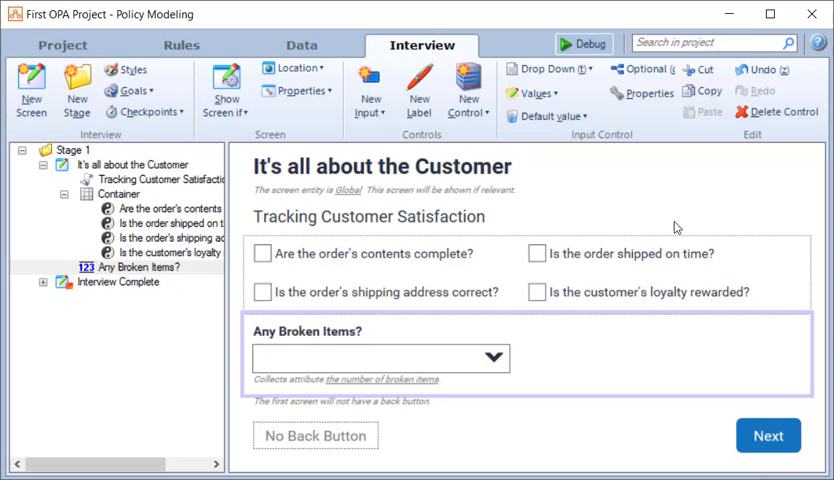